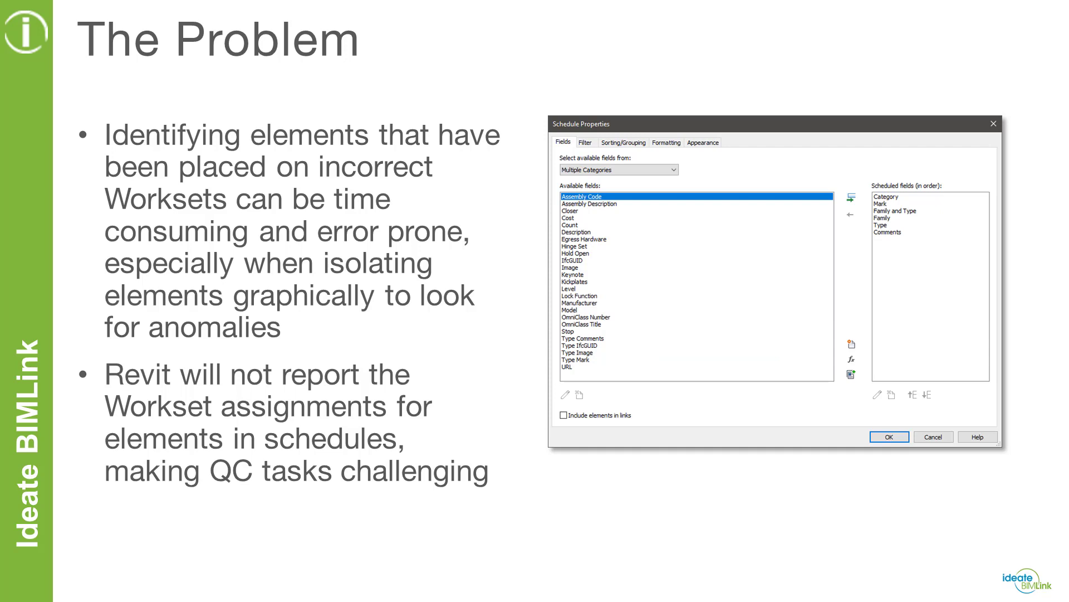
Advance past the workset QC problem slide to the Revit project.
{"action": "key", "text": "right"}
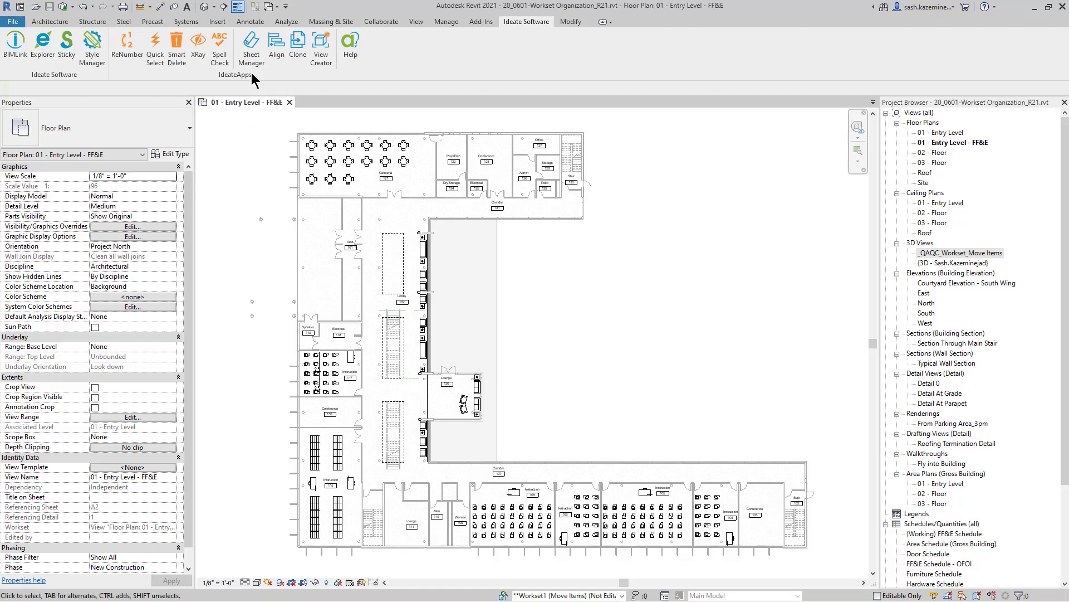
Open the default {3D} view and colour elements by workset through Worksharing Display.
{"action": "double_click", "coordinate": [944, 263]}
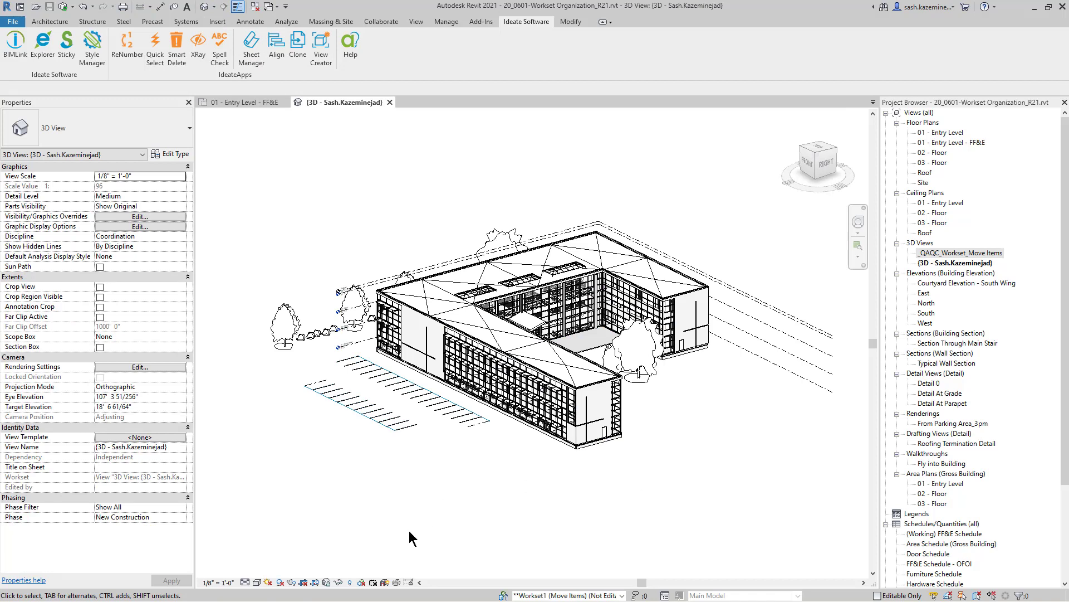
{"action": "left_click", "coordinate": [362, 582]}
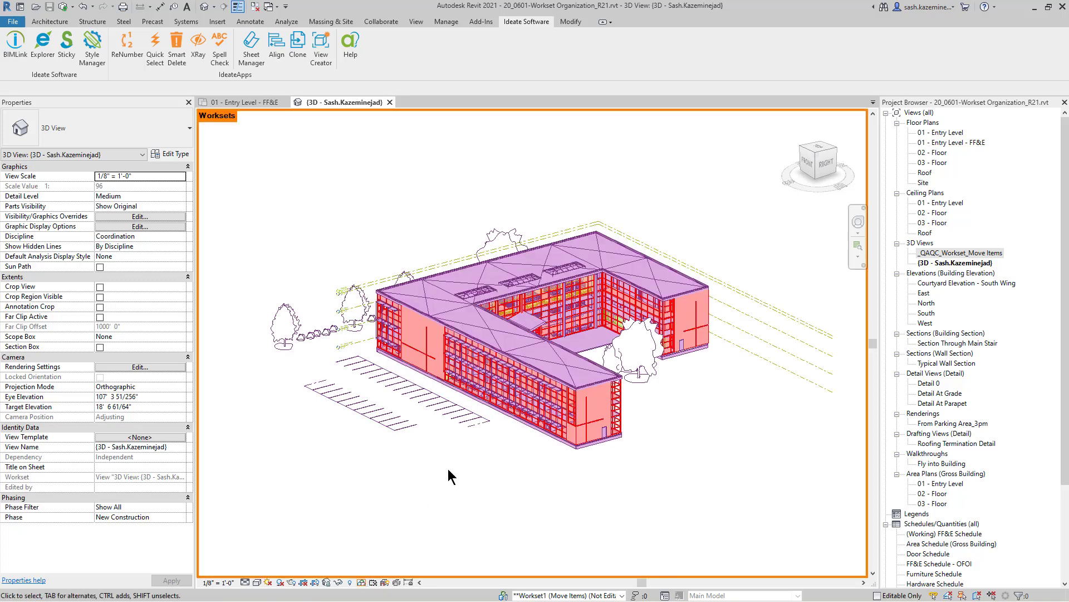
{"action": "left_click", "coordinate": [364, 581]}
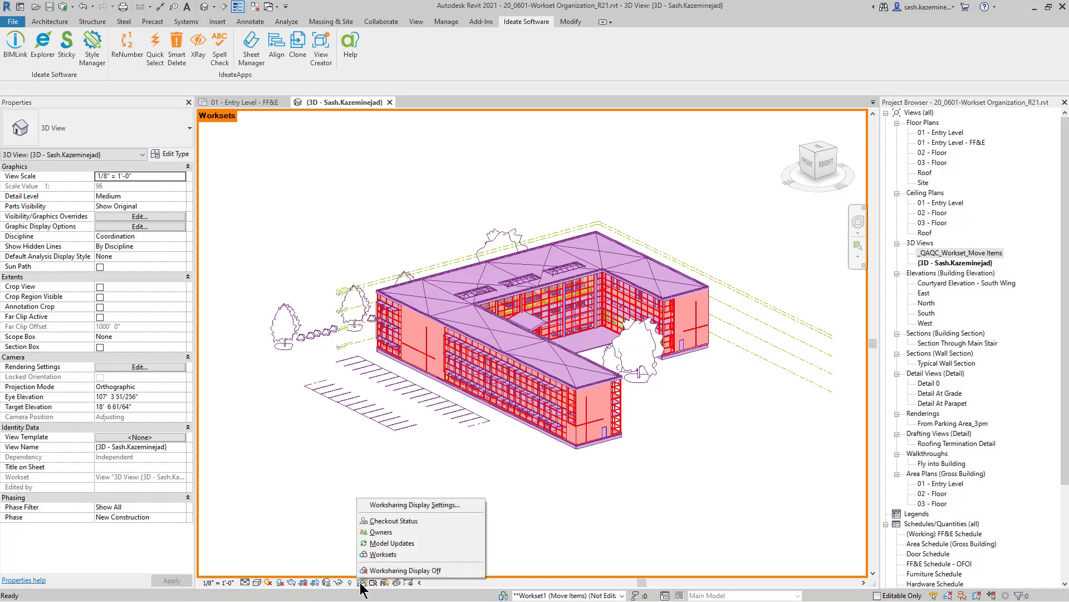
{"action": "mouse_move", "coordinate": [410, 504]}
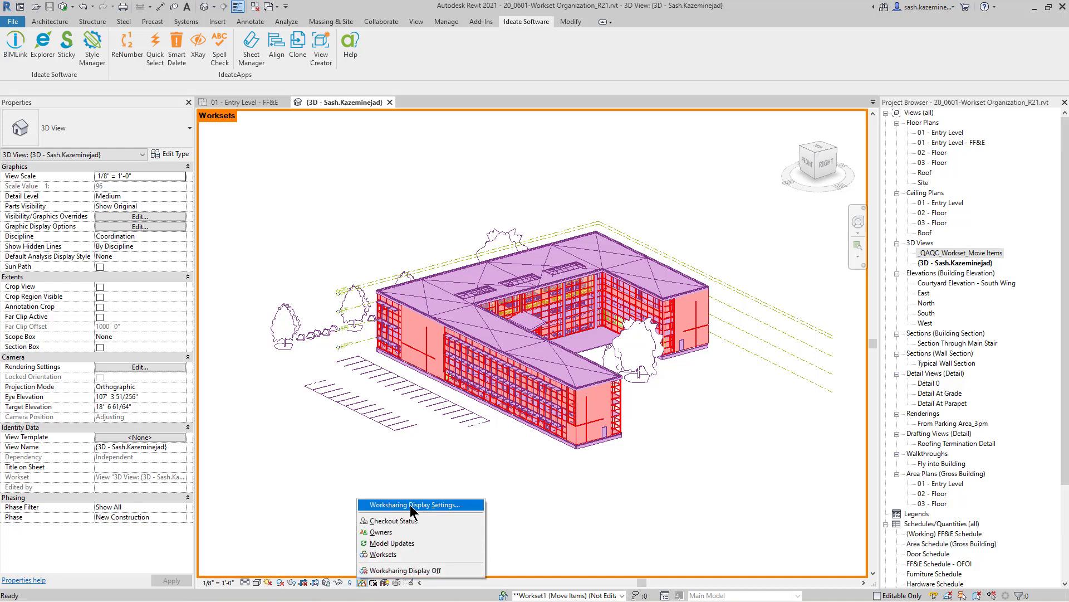
Open Worksharing Display Settings to review each workset's assigned colour.
{"action": "left_click", "coordinate": [404, 505]}
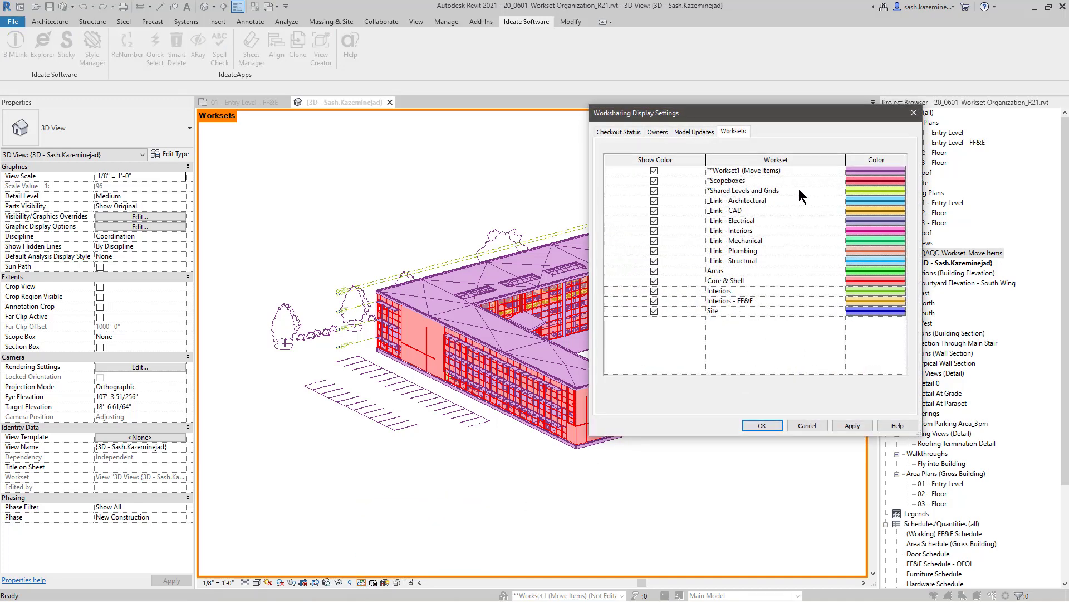
{"action": "mouse_move", "coordinate": [801, 271]}
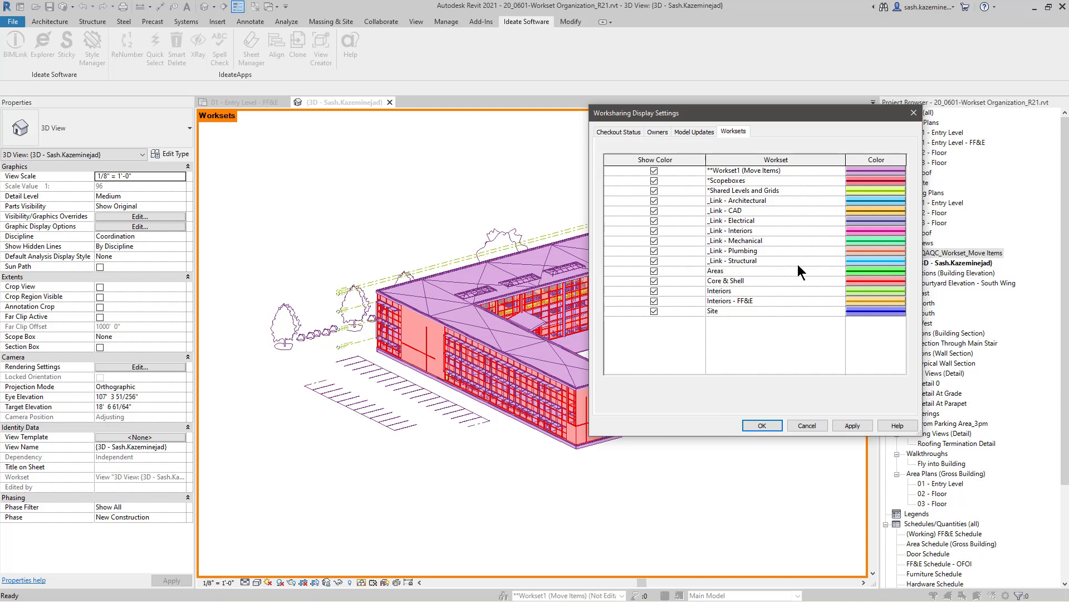
{"action": "mouse_move", "coordinate": [489, 470]}
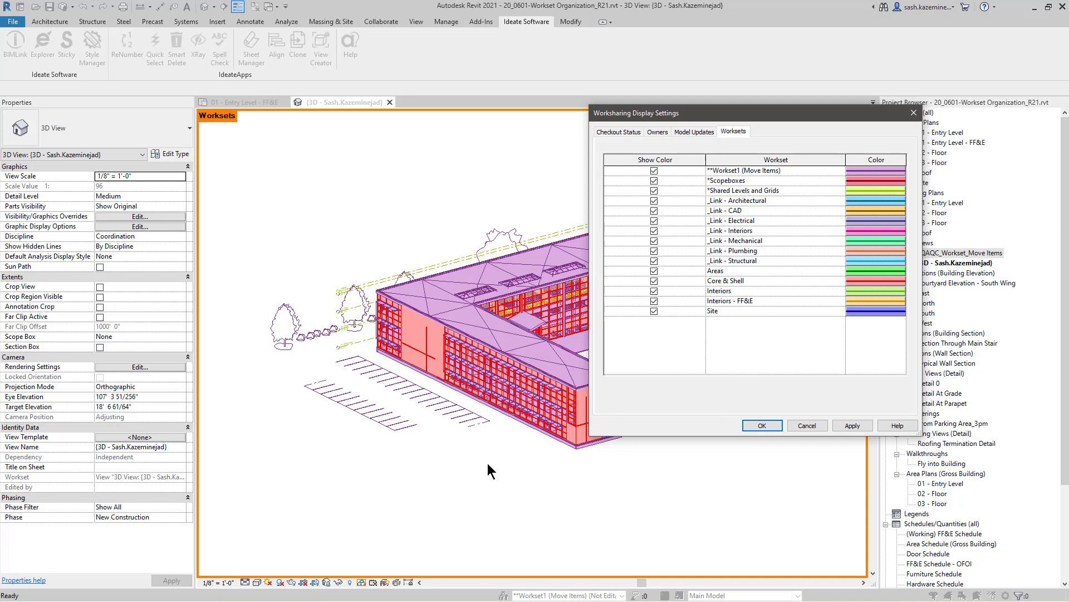
{"action": "mouse_move", "coordinate": [501, 514]}
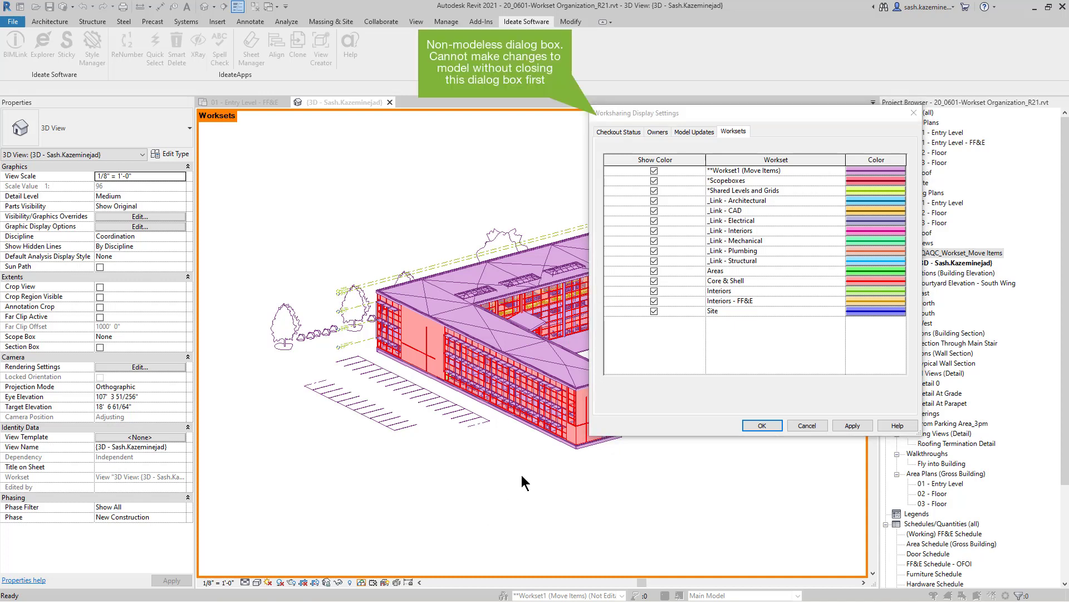
{"action": "mouse_move", "coordinate": [621, 329]}
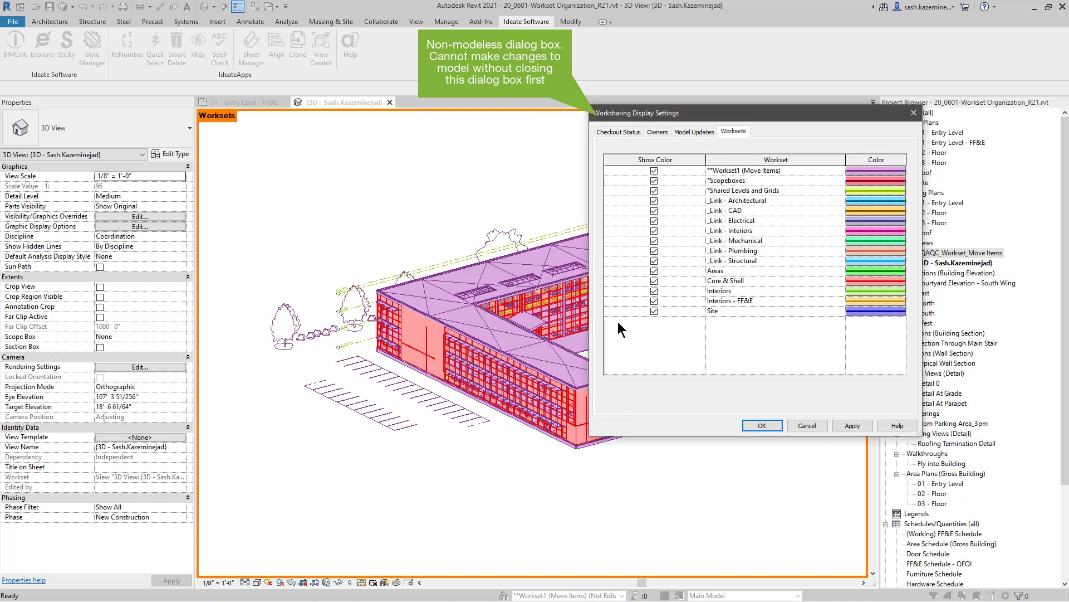
{"action": "mouse_move", "coordinate": [566, 408]}
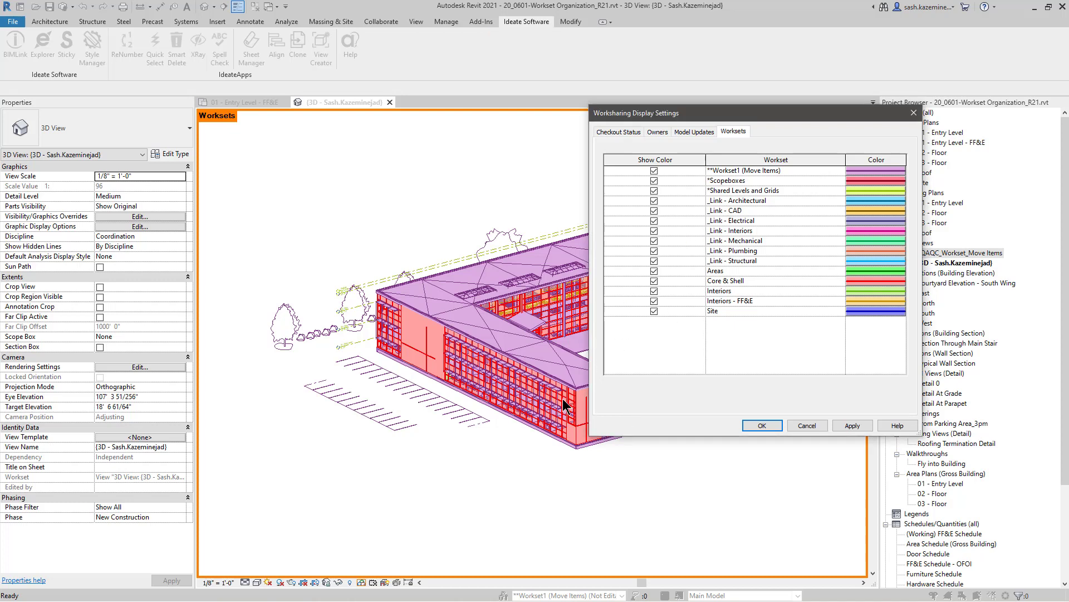
{"action": "mouse_move", "coordinate": [626, 474]}
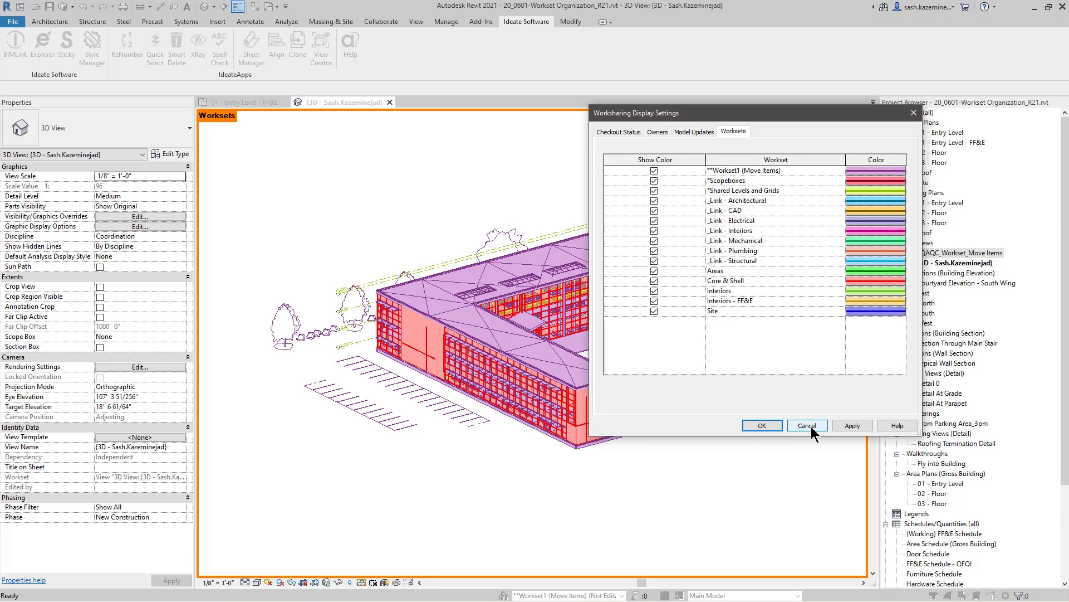
Open the _QAQC_Workset_Move Items 3D view and check its Visibility/Graphics Worksets settings.
{"action": "left_click", "coordinate": [807, 425]}
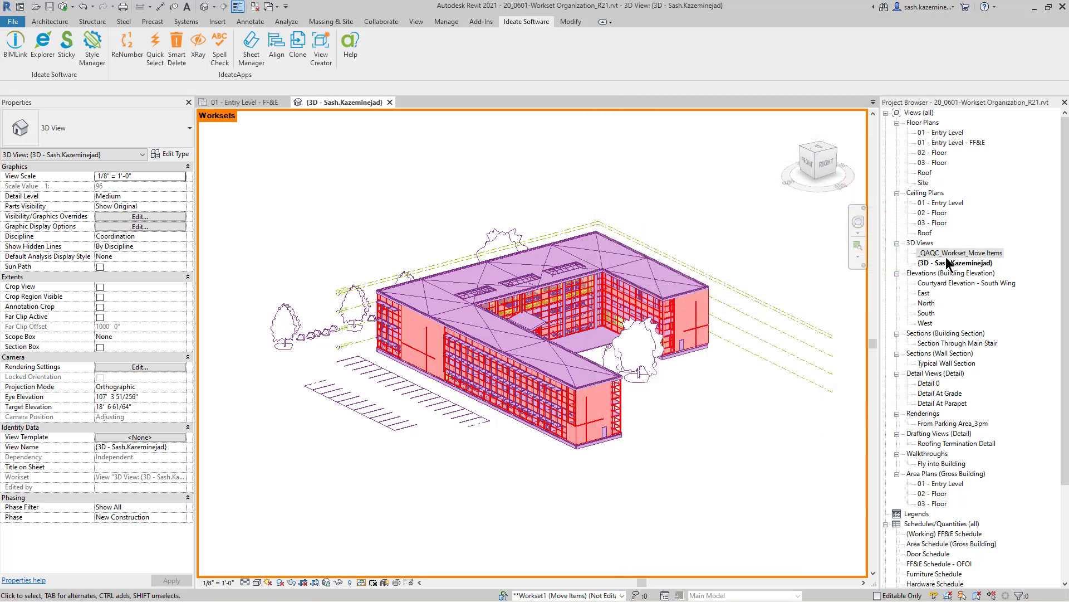
{"action": "double_click", "coordinate": [962, 253]}
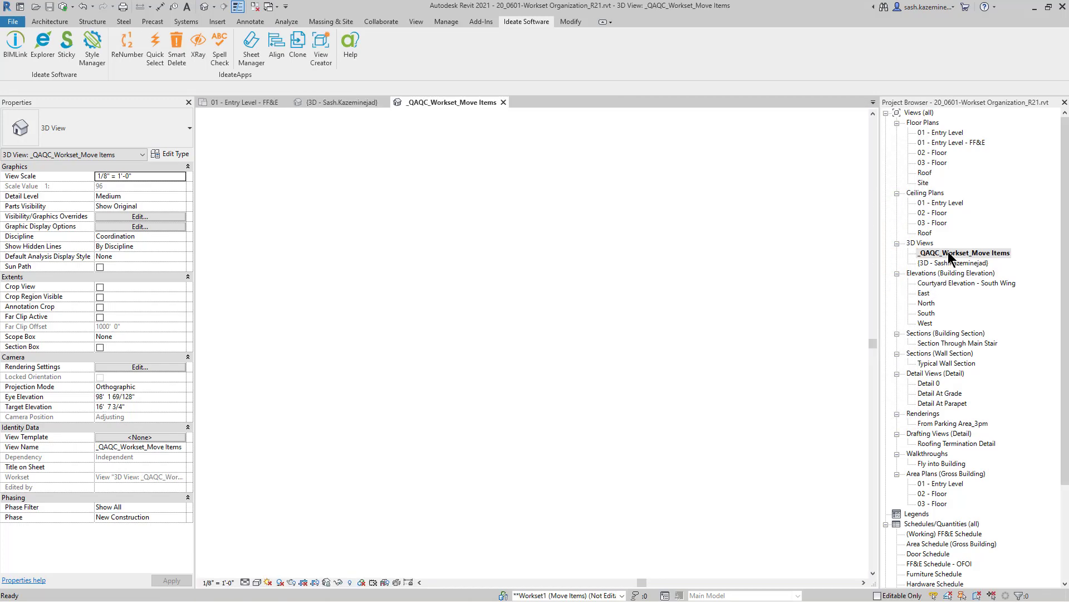
{"action": "double_click", "coordinate": [963, 253]}
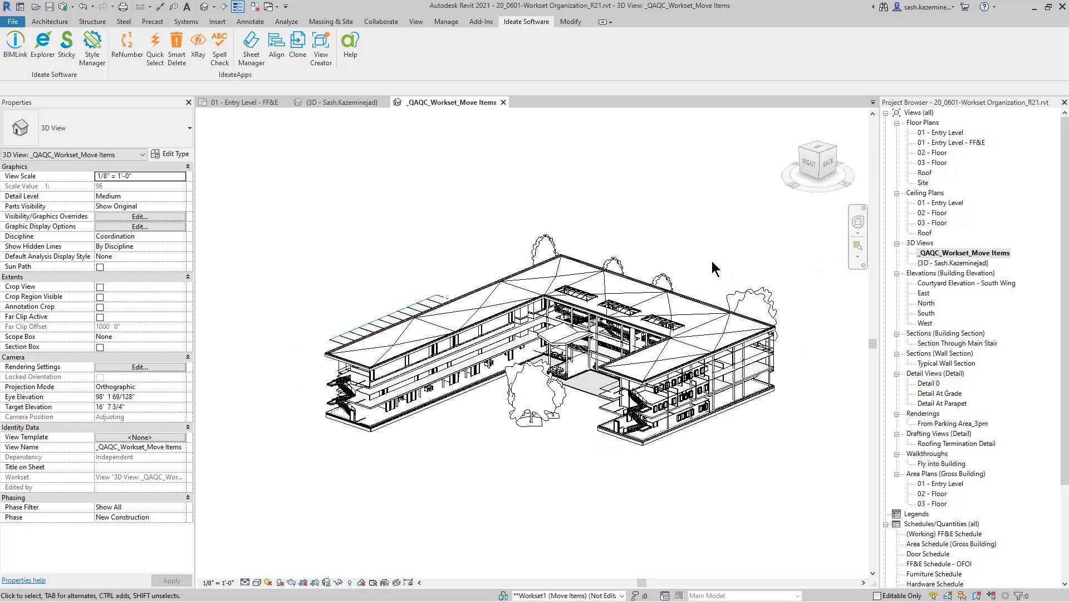
{"action": "mouse_move", "coordinate": [640, 216]}
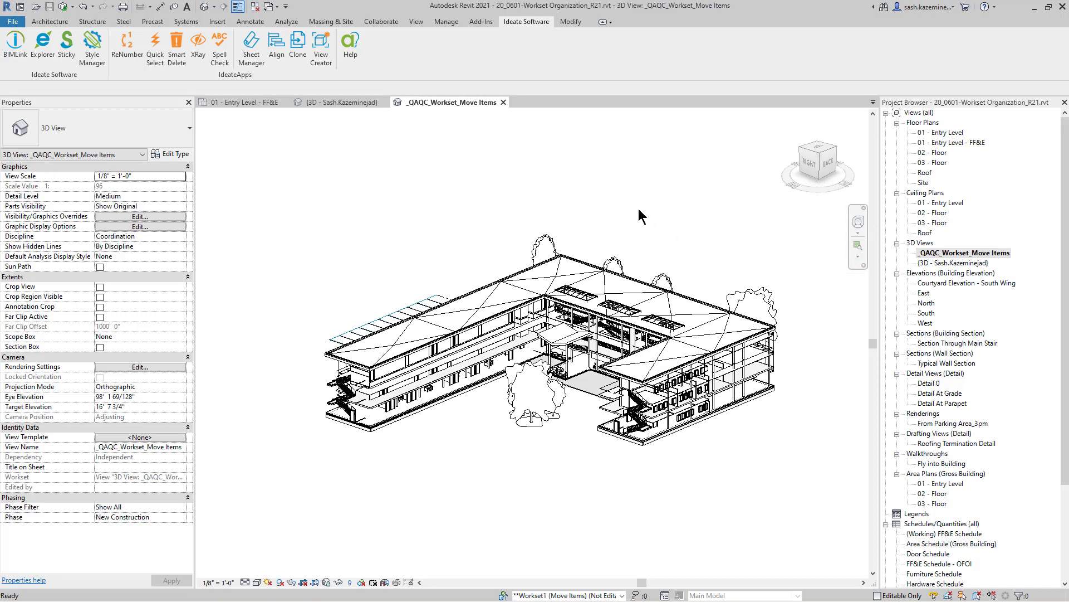
{"action": "left_click", "coordinate": [140, 216]}
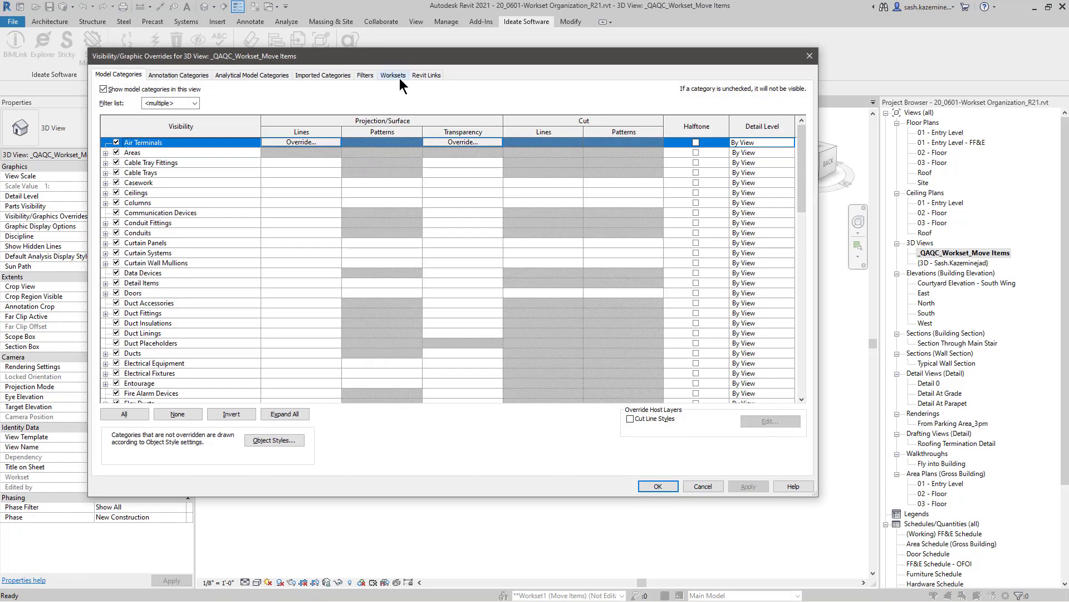
{"action": "left_click", "coordinate": [394, 75]}
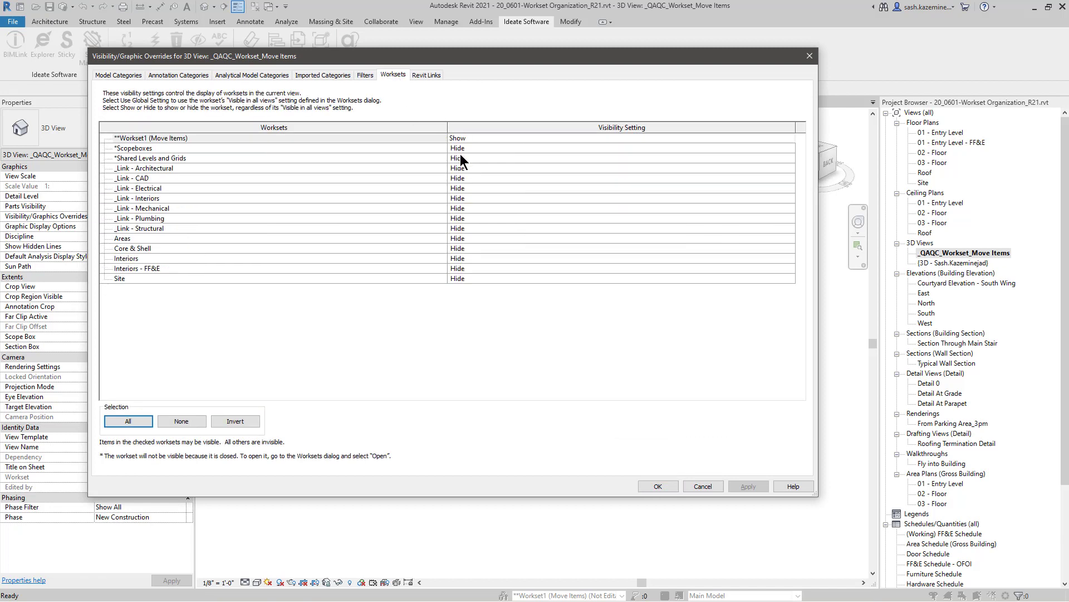
{"action": "mouse_move", "coordinate": [473, 216]}
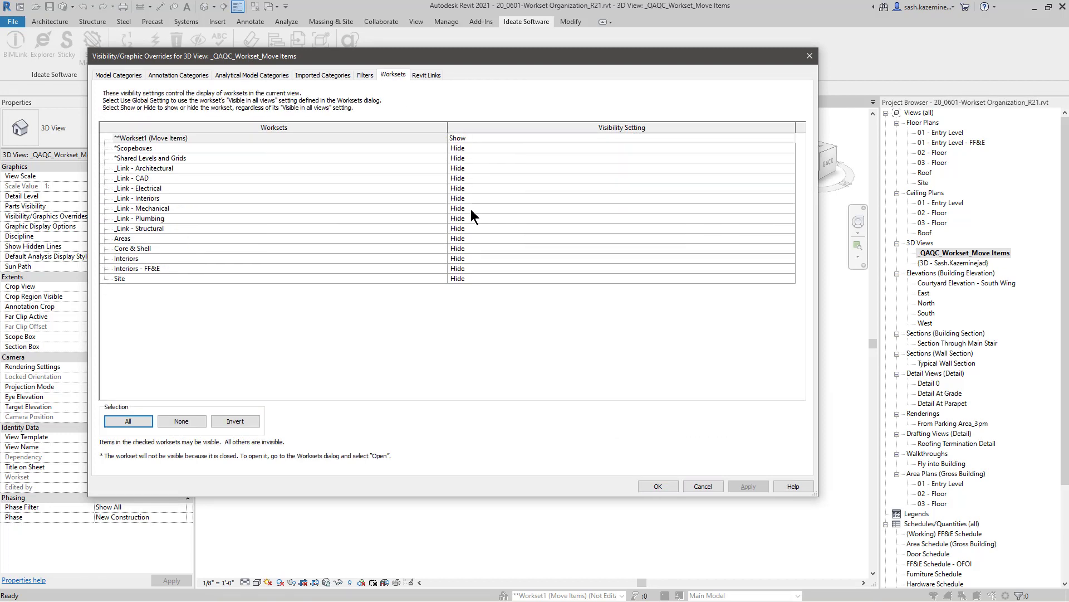
{"action": "mouse_move", "coordinate": [475, 288]}
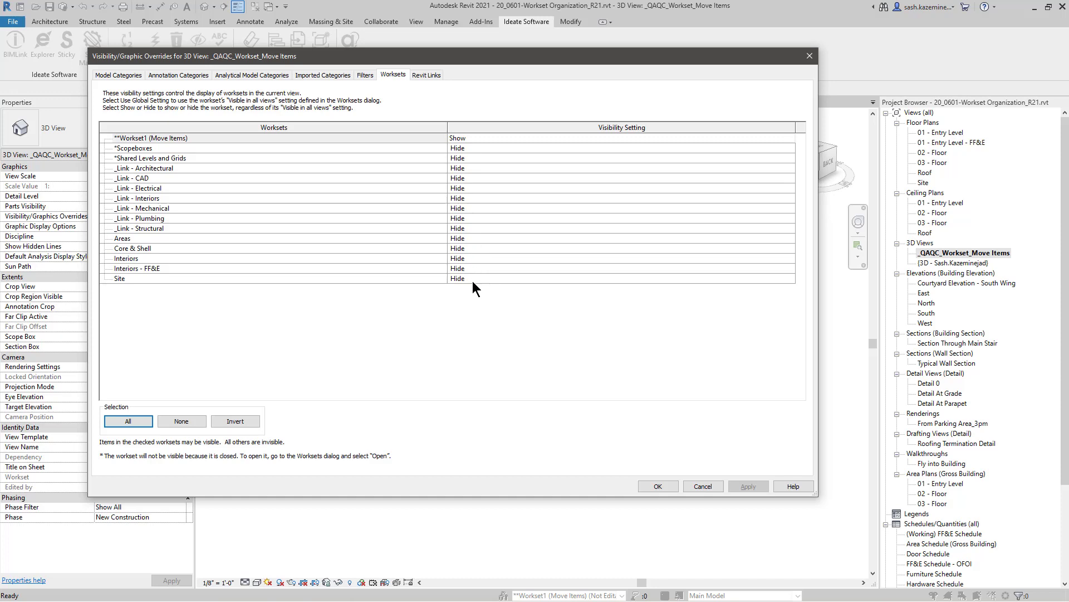
{"action": "left_click", "coordinate": [657, 485]}
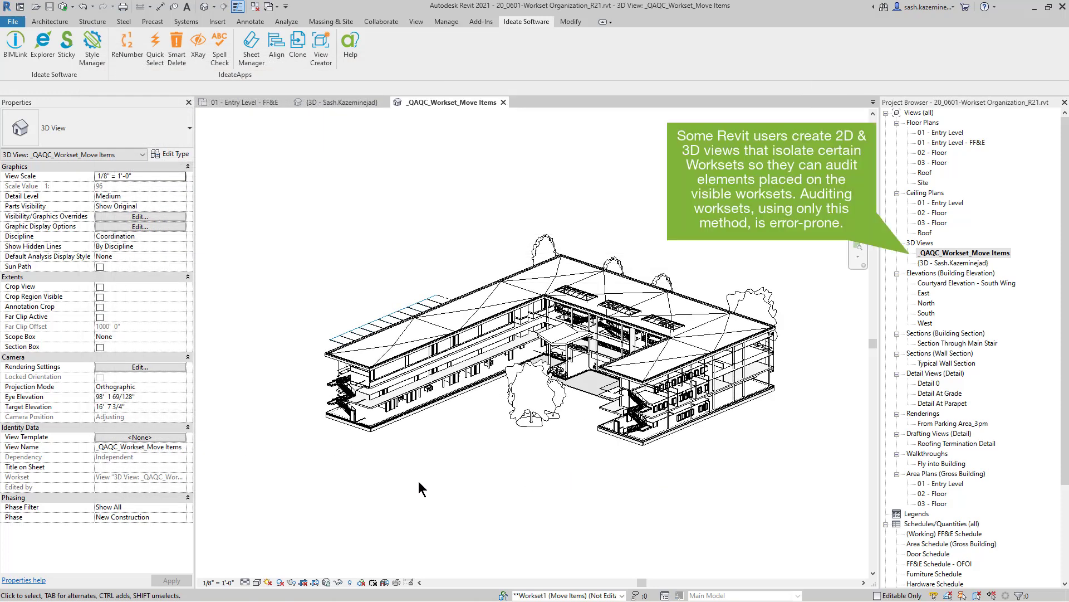
Colour the view by workset and move the three tablet-arm chairs to Interiors - FF&E.
{"action": "left_click", "coordinate": [364, 581]}
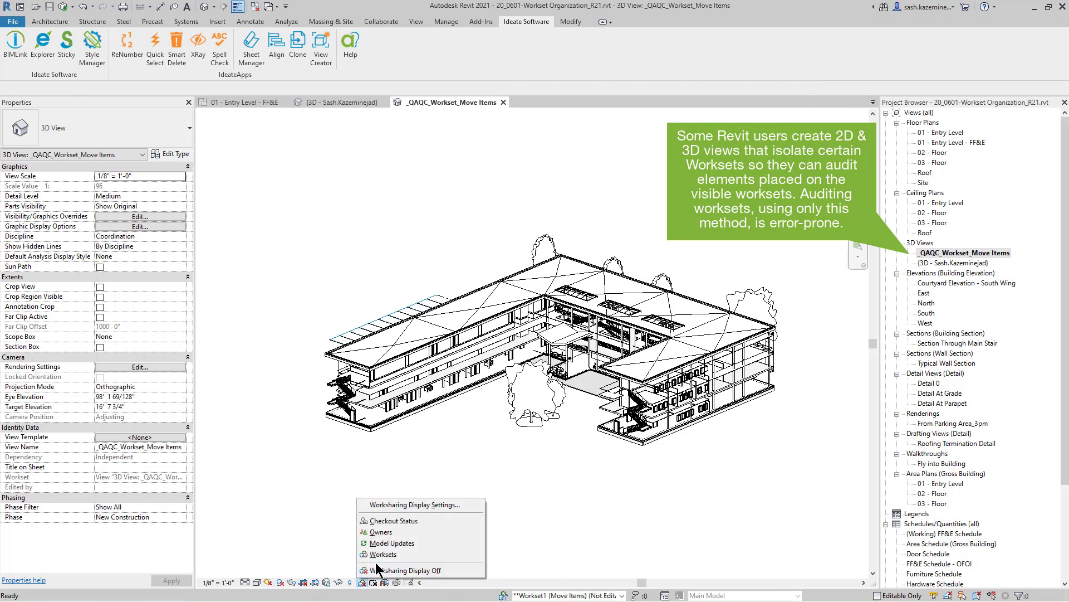
{"action": "left_click", "coordinate": [384, 553]}
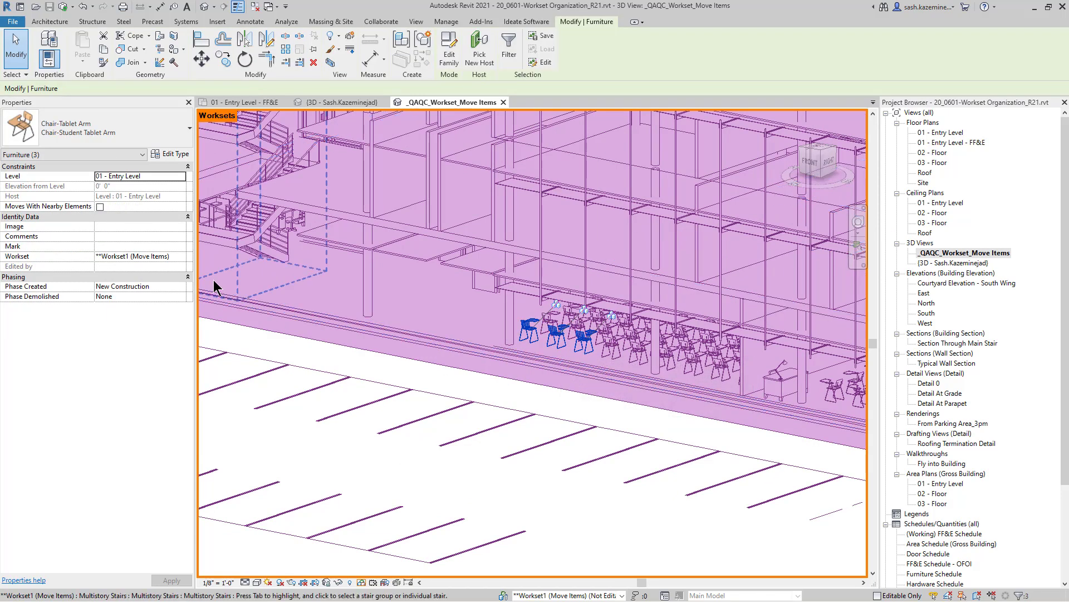
{"action": "left_click", "coordinate": [180, 256]}
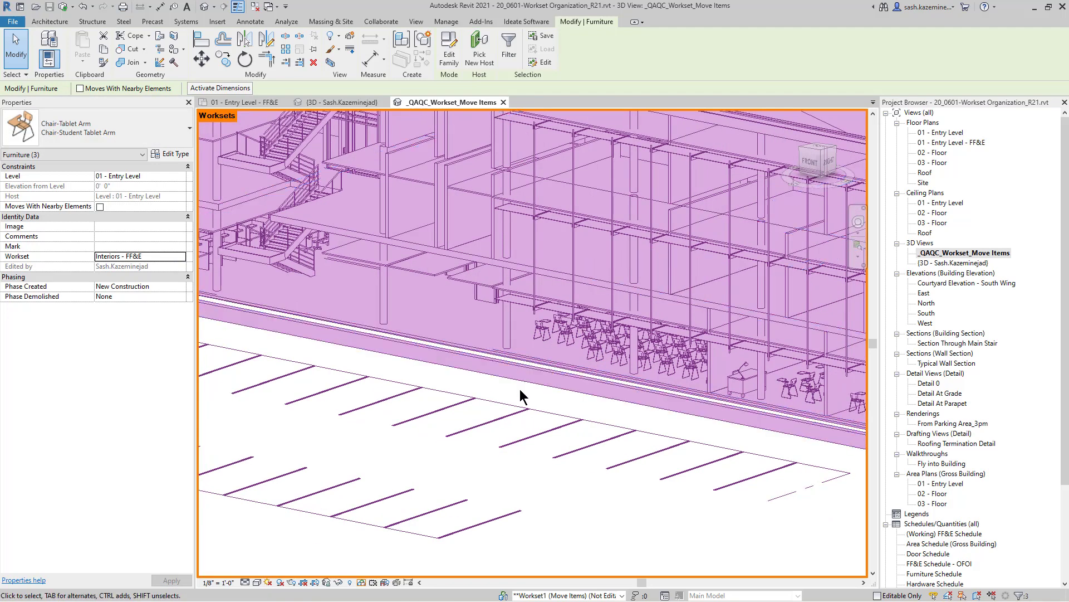
{"action": "mouse_move", "coordinate": [508, 412]}
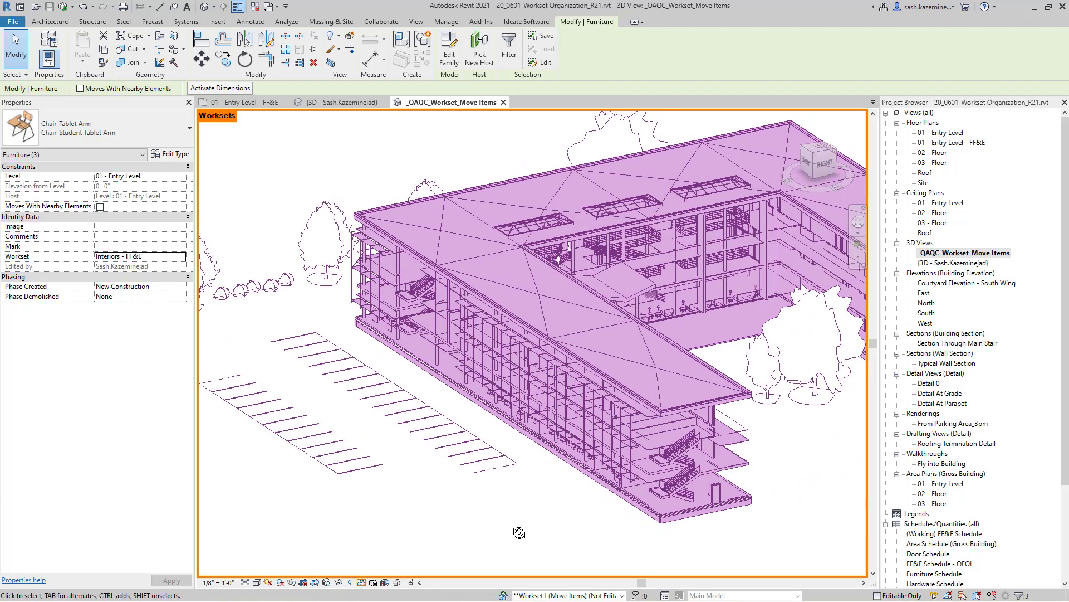
{"action": "mouse_move", "coordinate": [513, 531]}
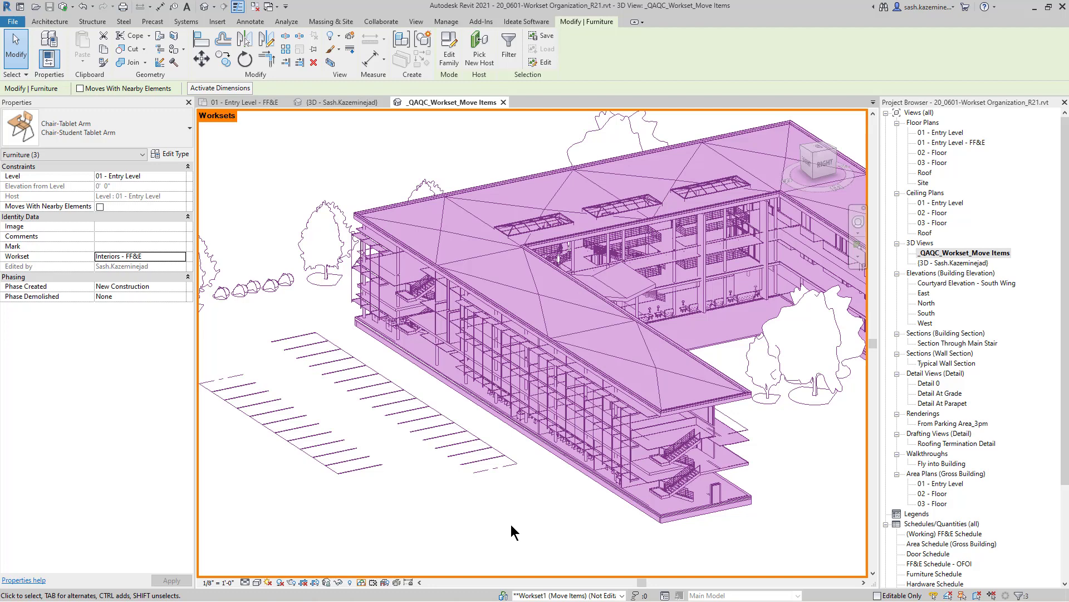
{"action": "mouse_move", "coordinate": [331, 83]}
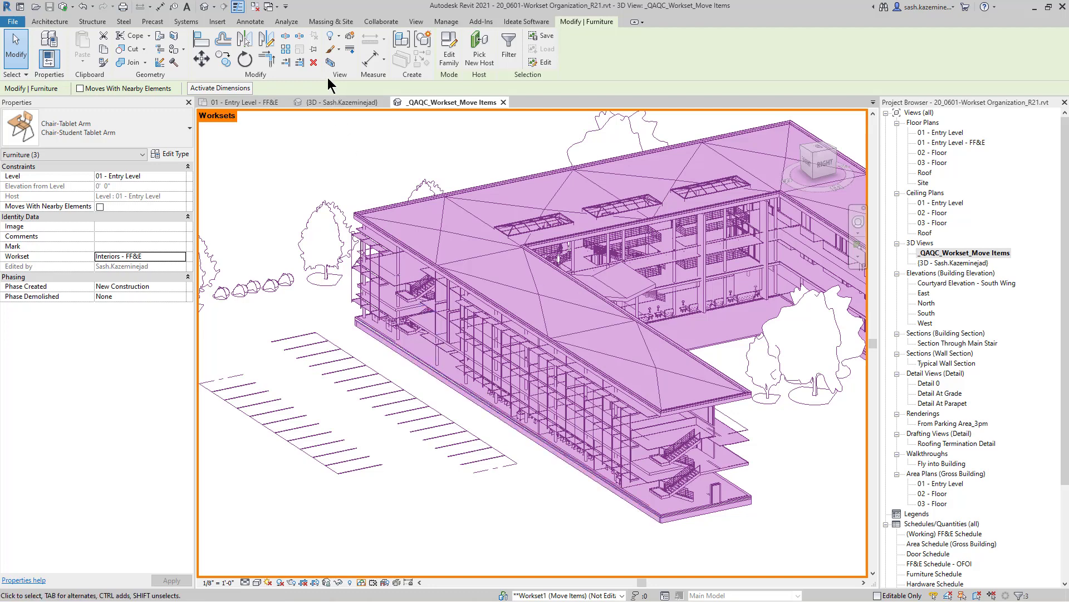
{"action": "mouse_move", "coordinate": [360, 179]}
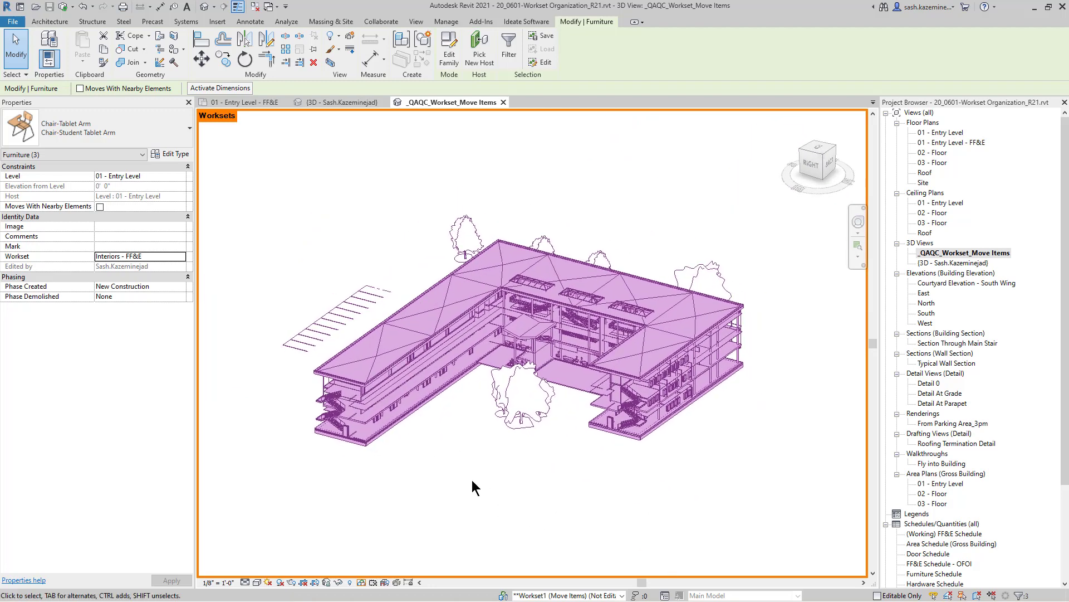
{"action": "mouse_move", "coordinate": [526, 37]}
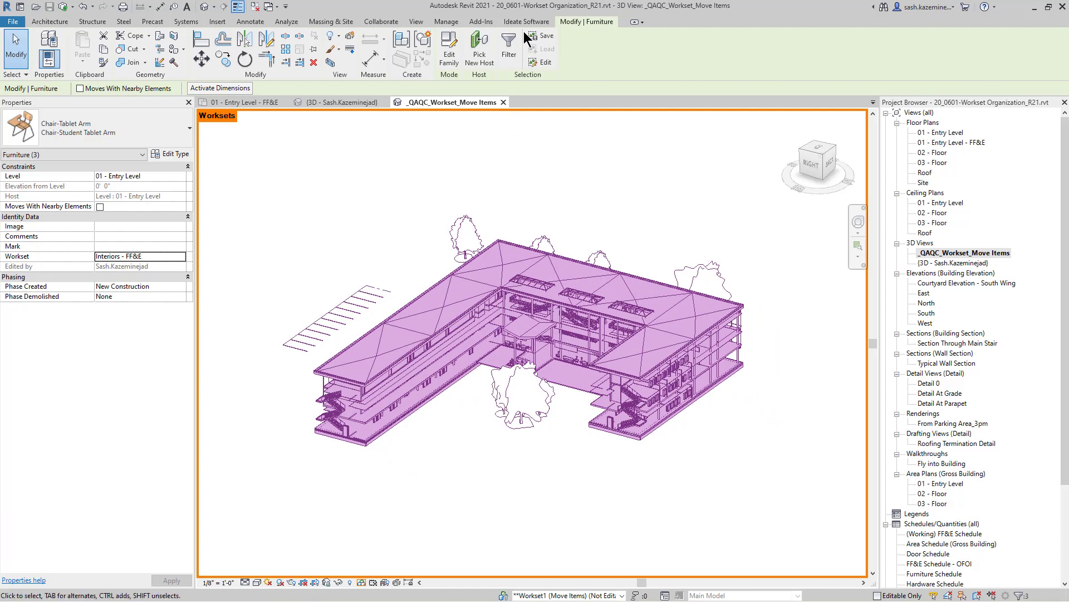
Start a new BIMLink link from the Quality Control library's QC-MC-Workset.
{"action": "left_click", "coordinate": [526, 21]}
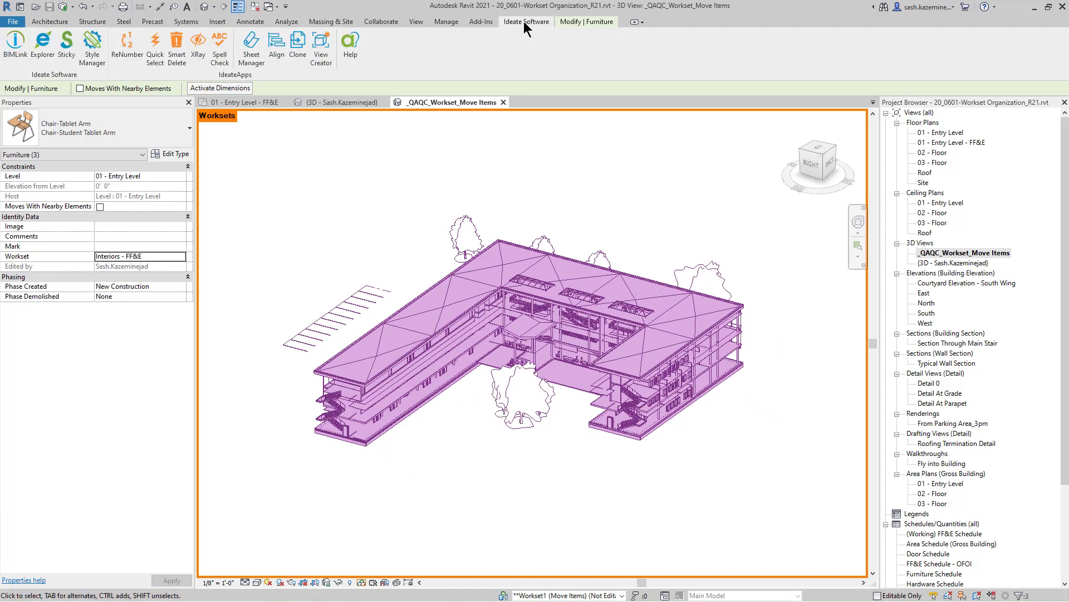
{"action": "mouse_move", "coordinate": [513, 27]}
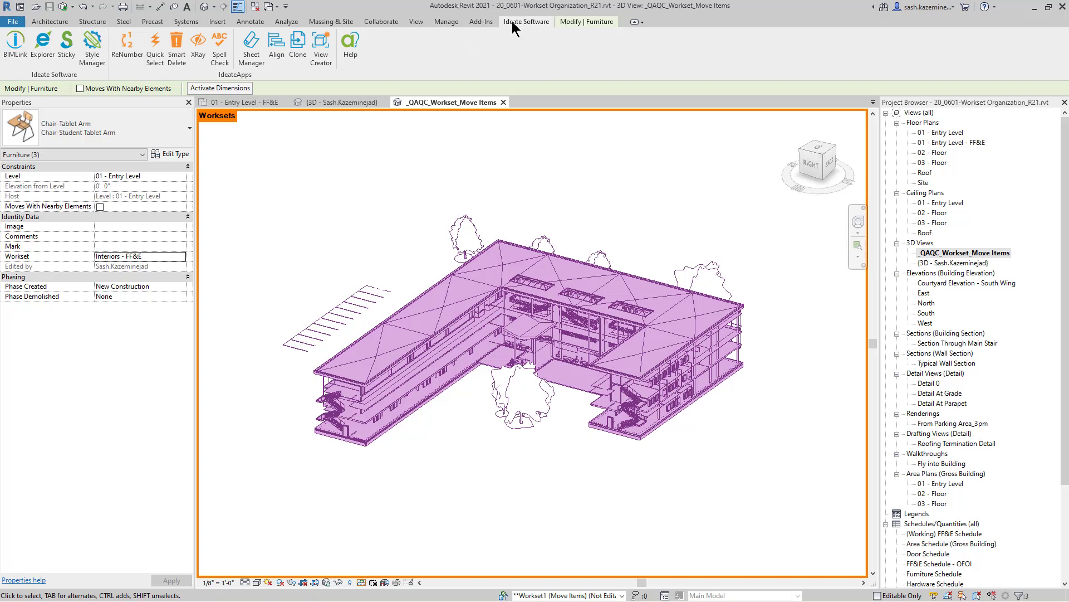
{"action": "mouse_move", "coordinate": [15, 42]}
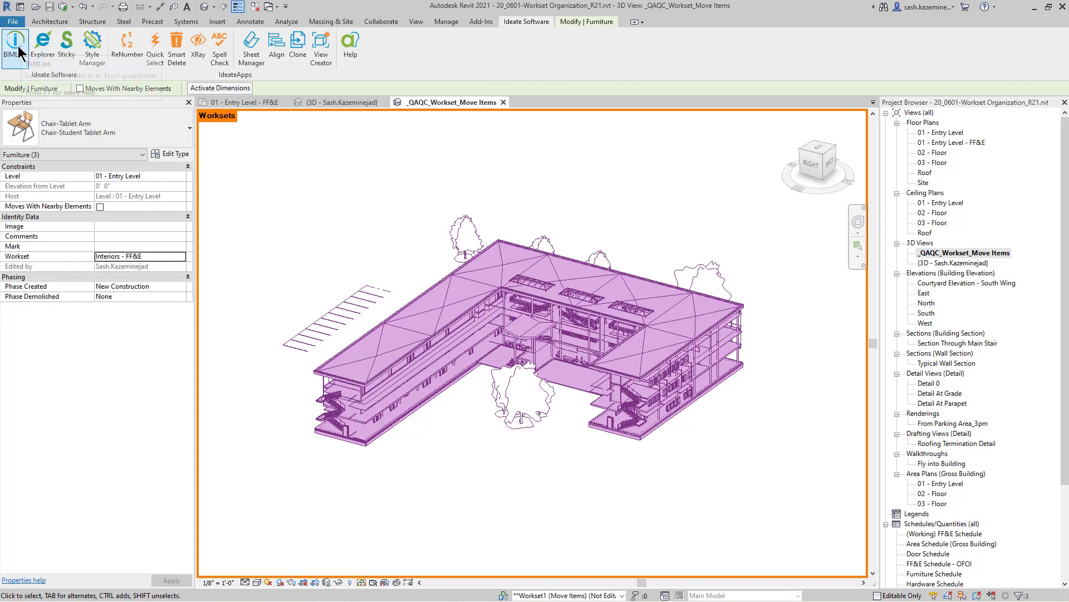
{"action": "left_click", "coordinate": [15, 45]}
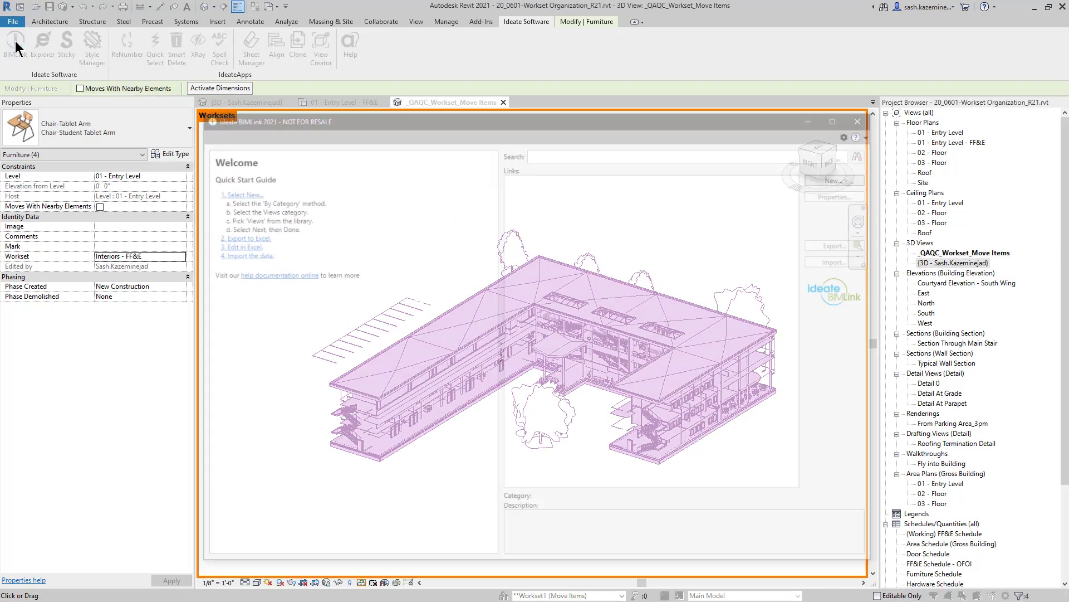
{"action": "left_click", "coordinate": [843, 177]}
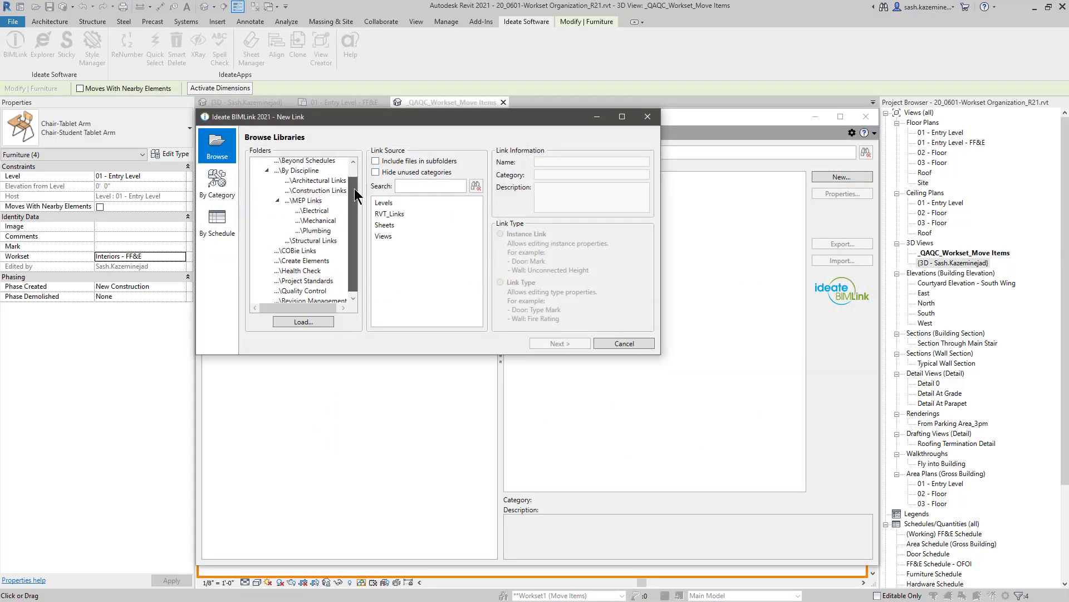
{"action": "left_click", "coordinate": [304, 287]}
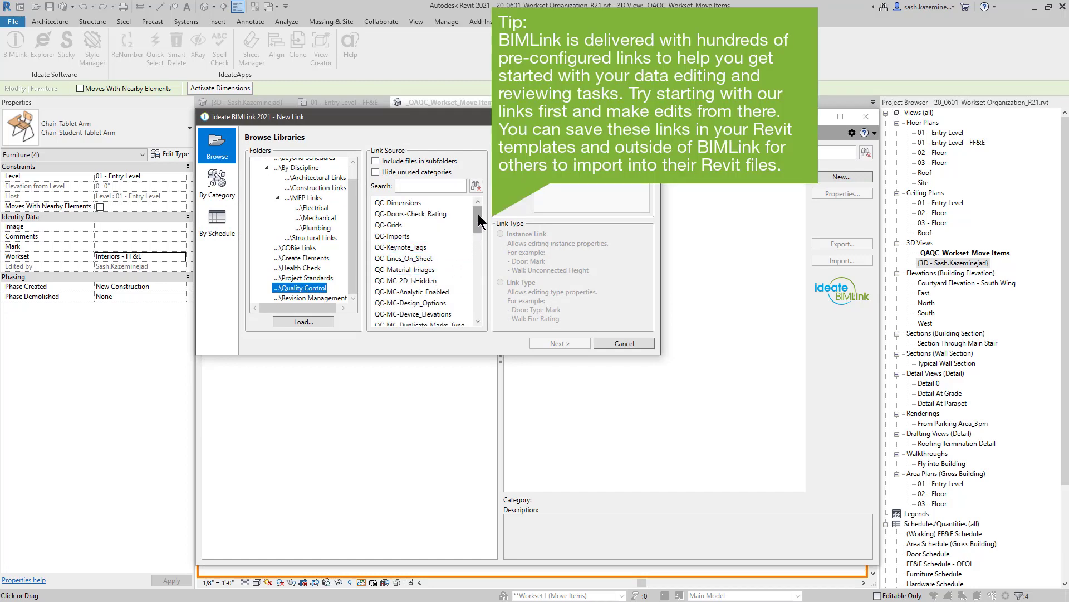
{"action": "scroll", "scroll_direction": "down", "scroll_amount": 3}
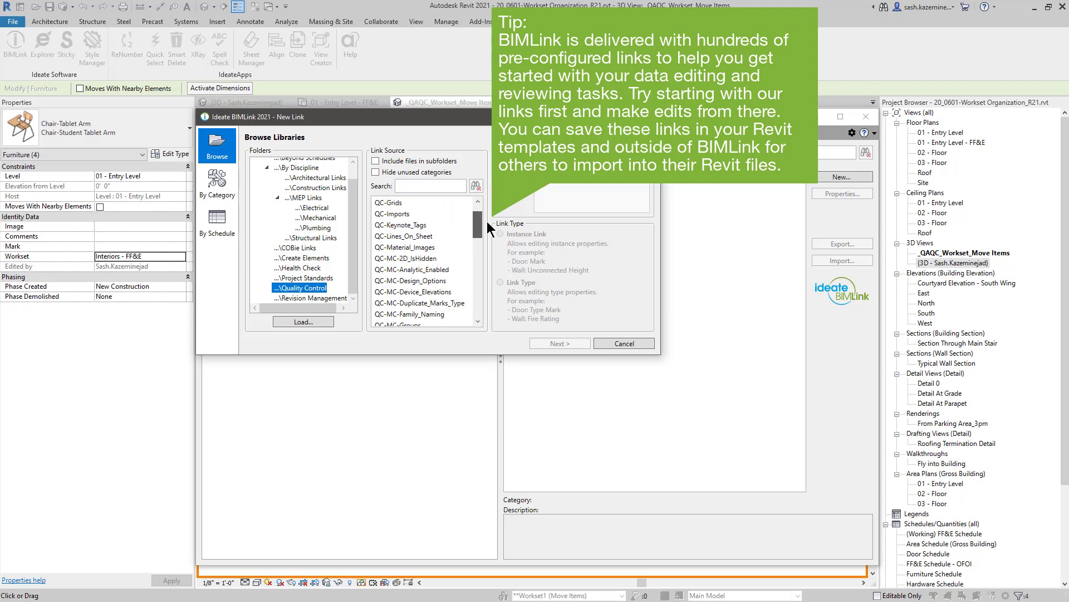
{"action": "scroll", "scroll_direction": "down", "scroll_amount": 3}
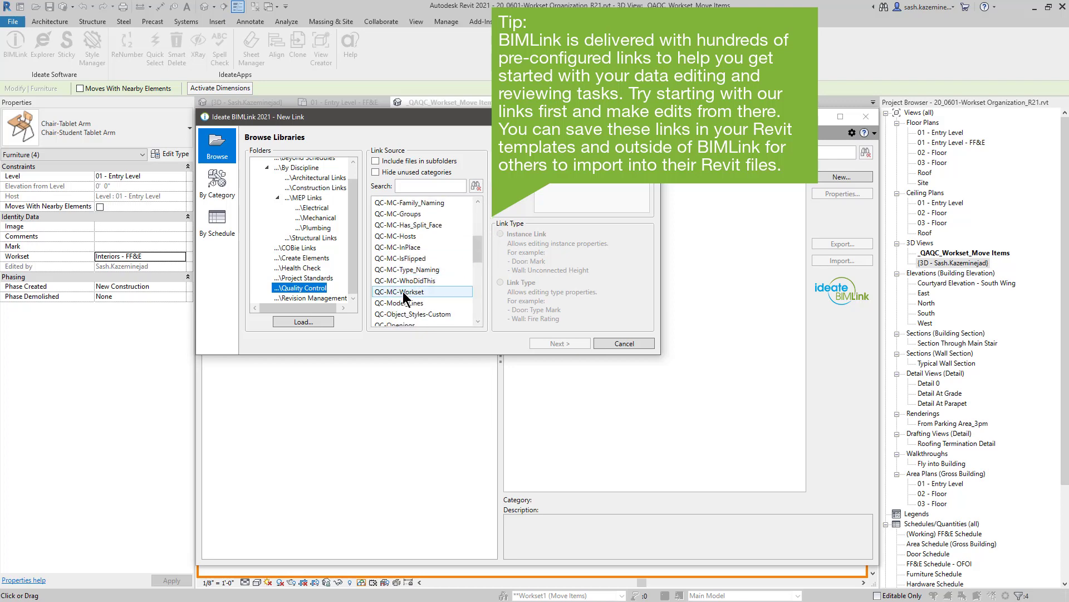
{"action": "left_click", "coordinate": [421, 291]}
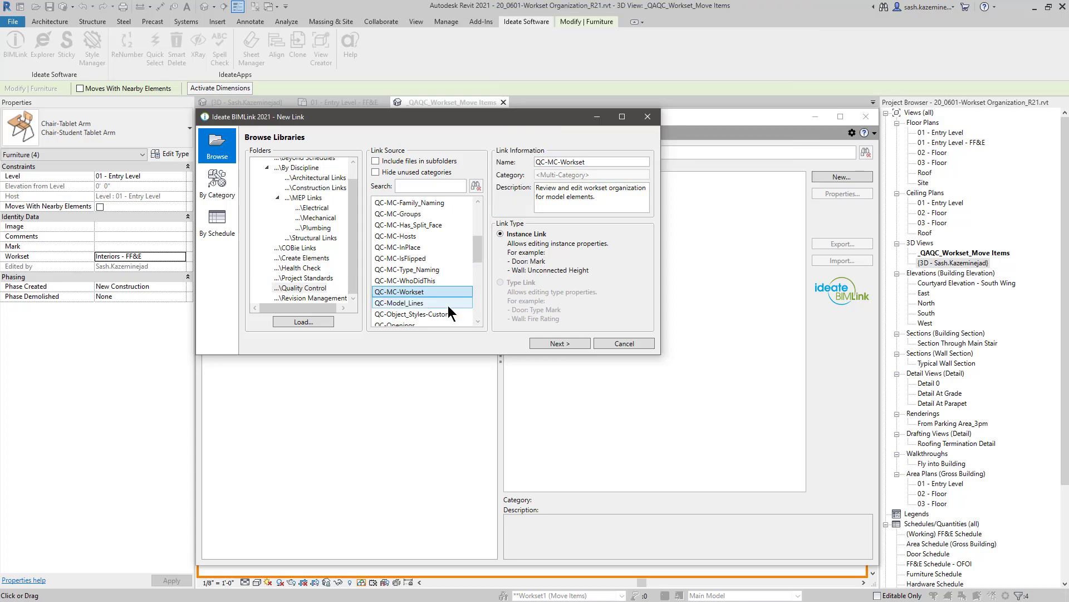
{"action": "left_click", "coordinate": [559, 342]}
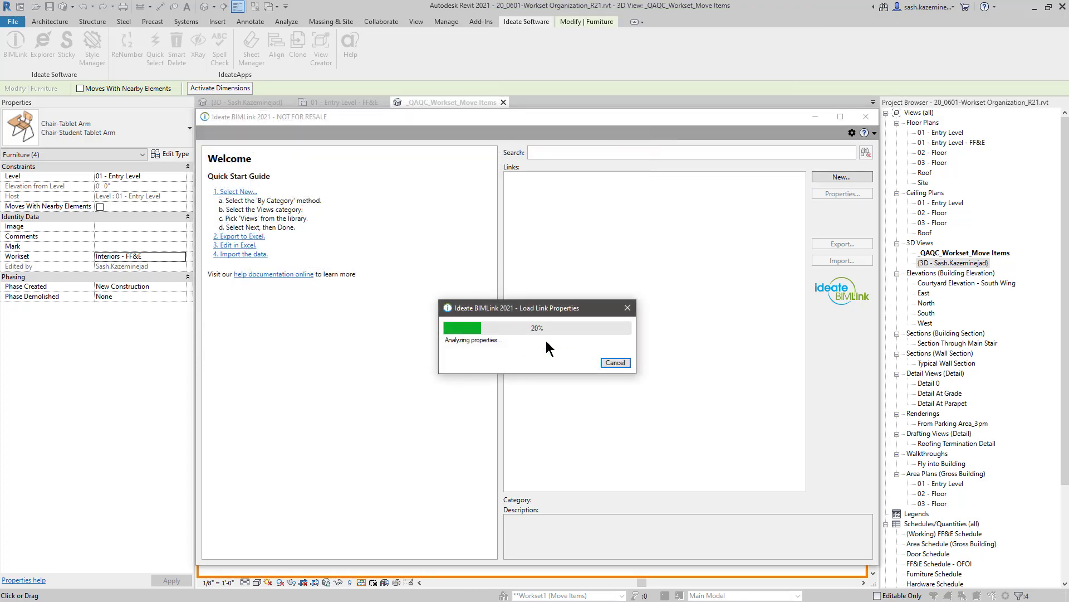
Review the link's Workset-is-editable and Category-is-applicable property filters.
{"action": "left_click", "coordinate": [614, 362]}
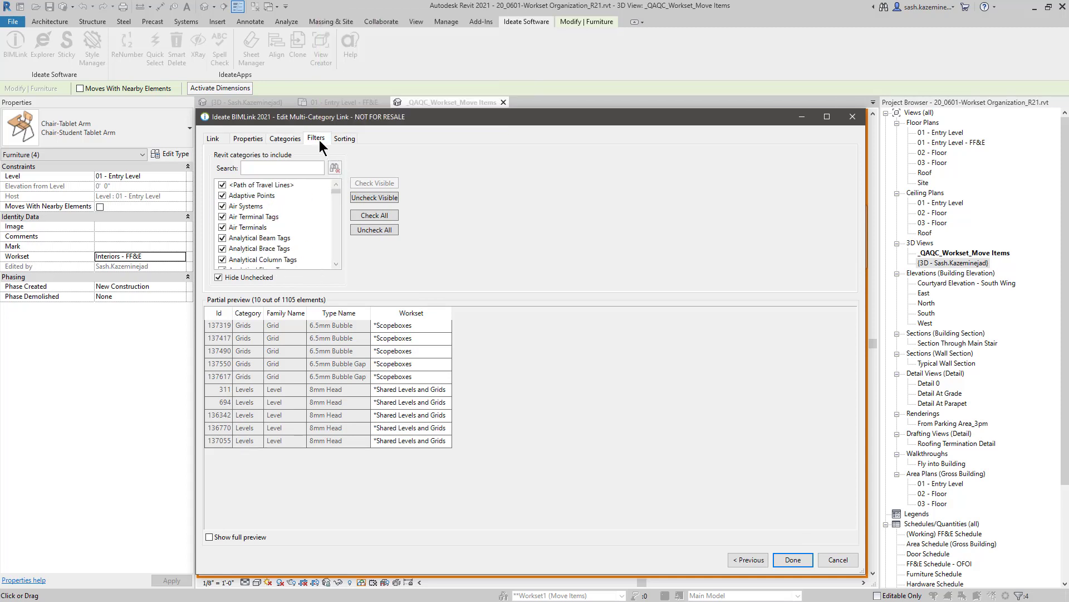
{"action": "left_click", "coordinate": [316, 138]}
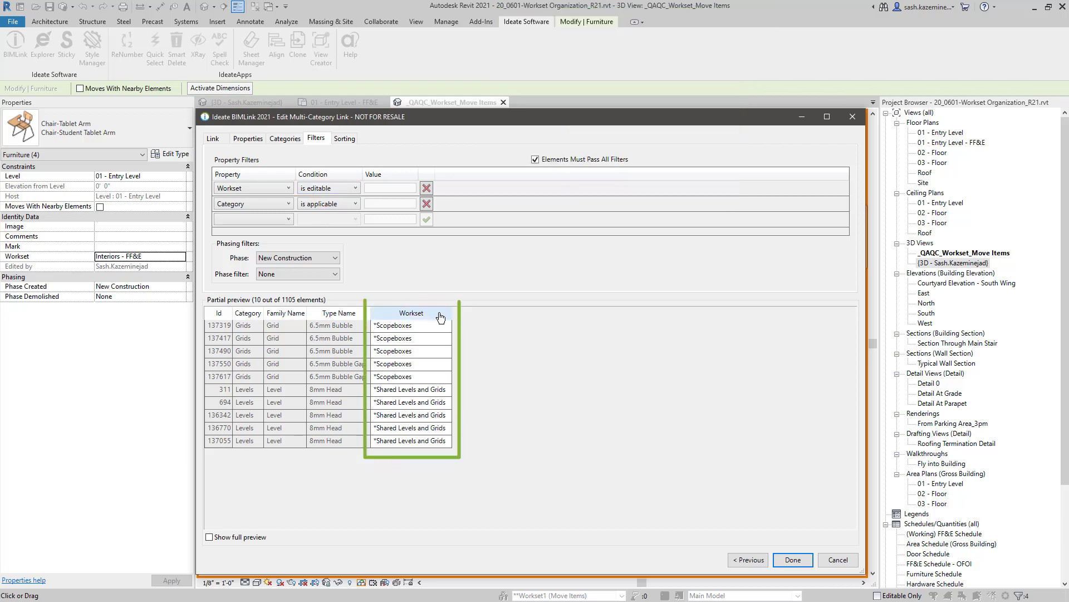
{"action": "mouse_move", "coordinate": [479, 335]}
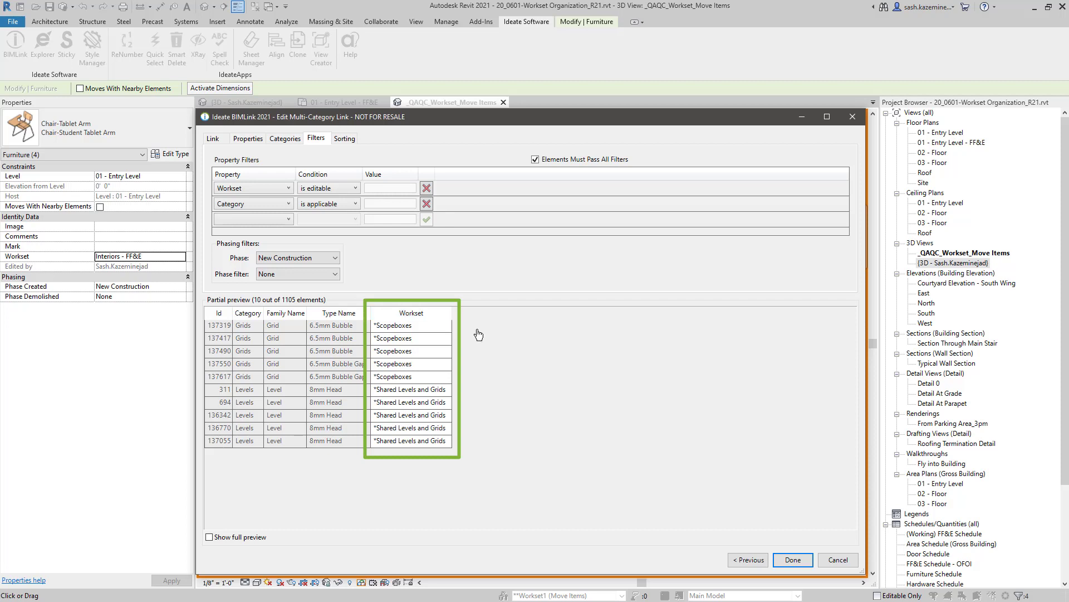
{"action": "mouse_move", "coordinate": [467, 455]}
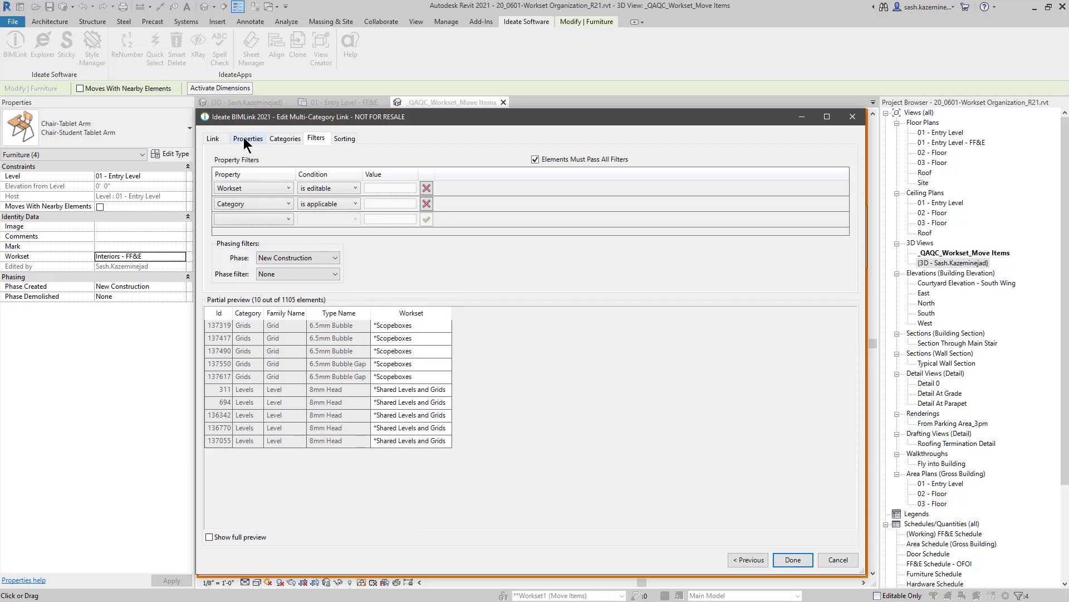
Add Level: Name and Room: Name to the link's exported properties.
{"action": "left_click", "coordinate": [247, 139]}
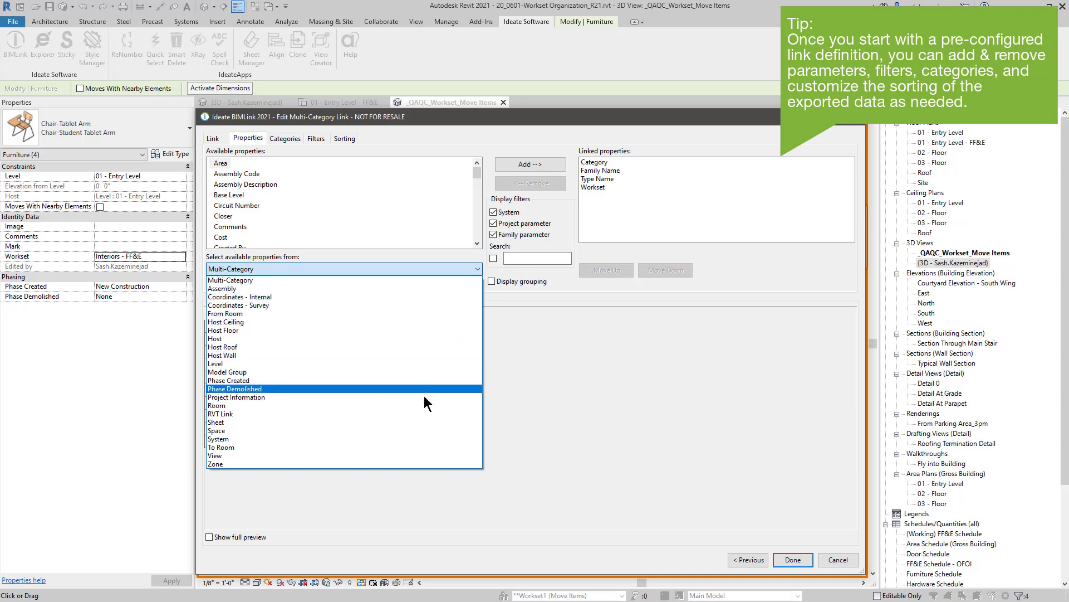
{"action": "left_click", "coordinate": [215, 363]}
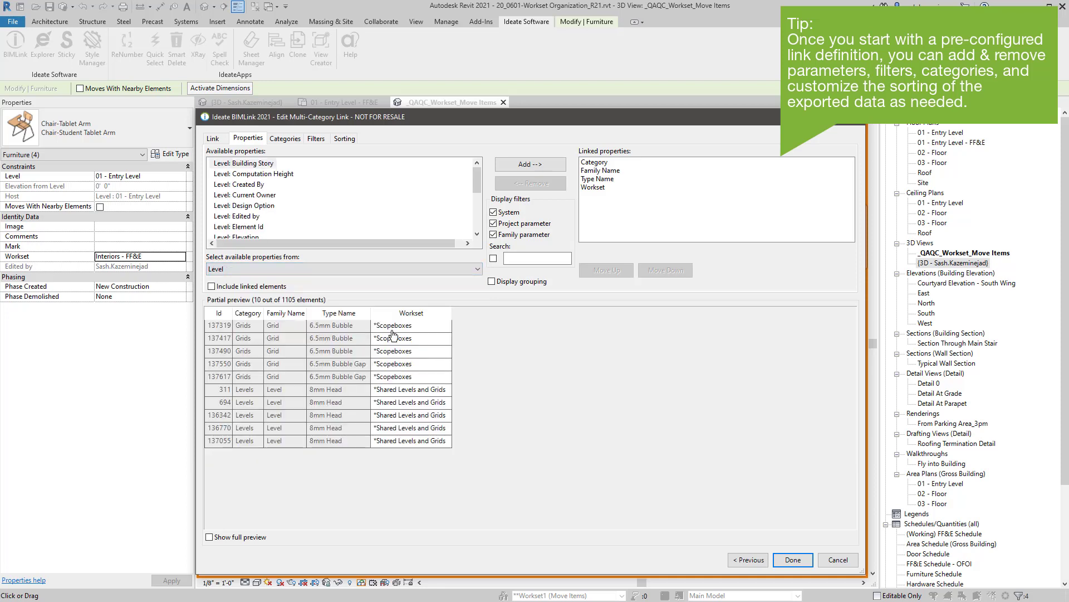
{"action": "scroll", "scroll_direction": "down", "scroll_amount": 3}
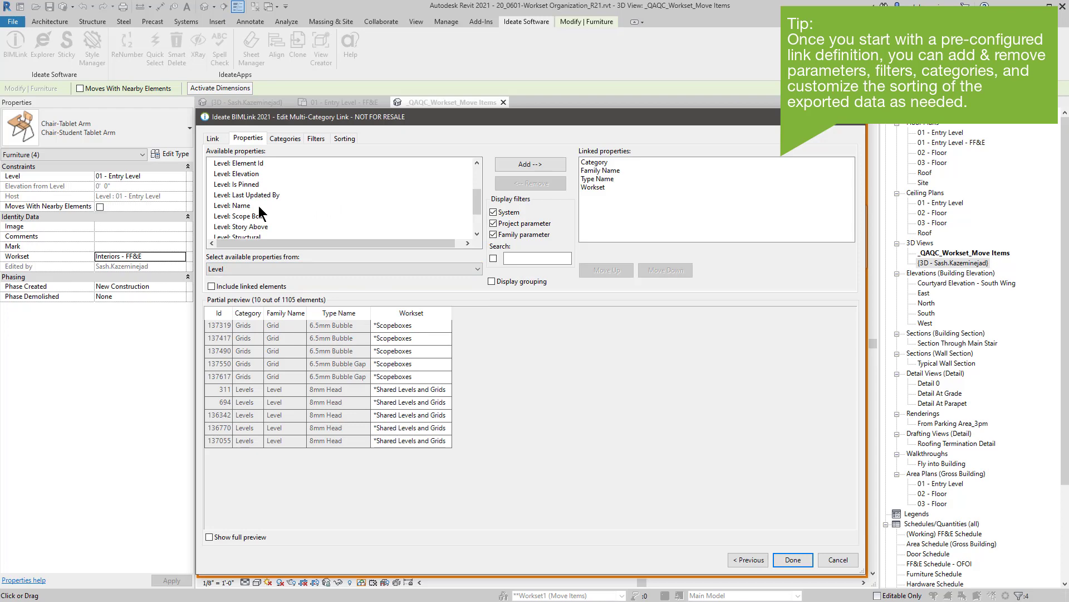
{"action": "left_click", "coordinate": [232, 205]}
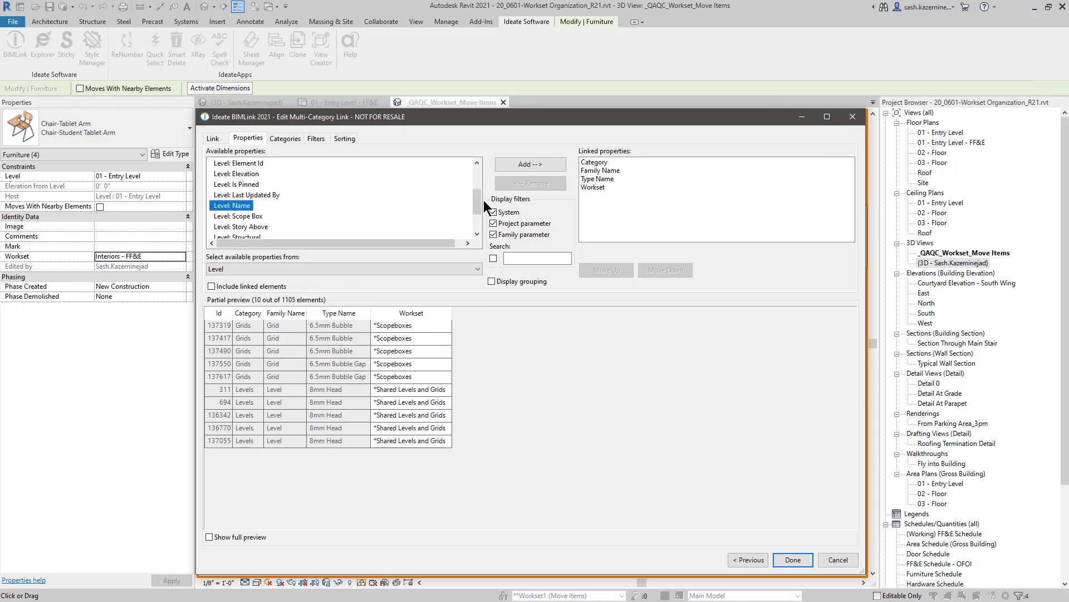
{"action": "left_click", "coordinate": [530, 164]}
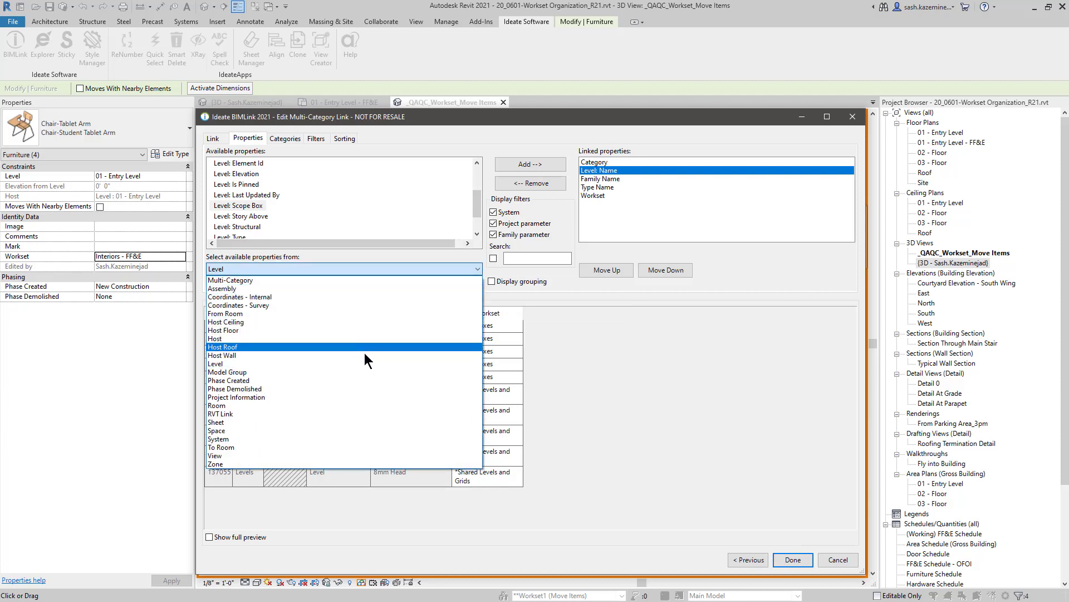
{"action": "left_click", "coordinate": [215, 405]}
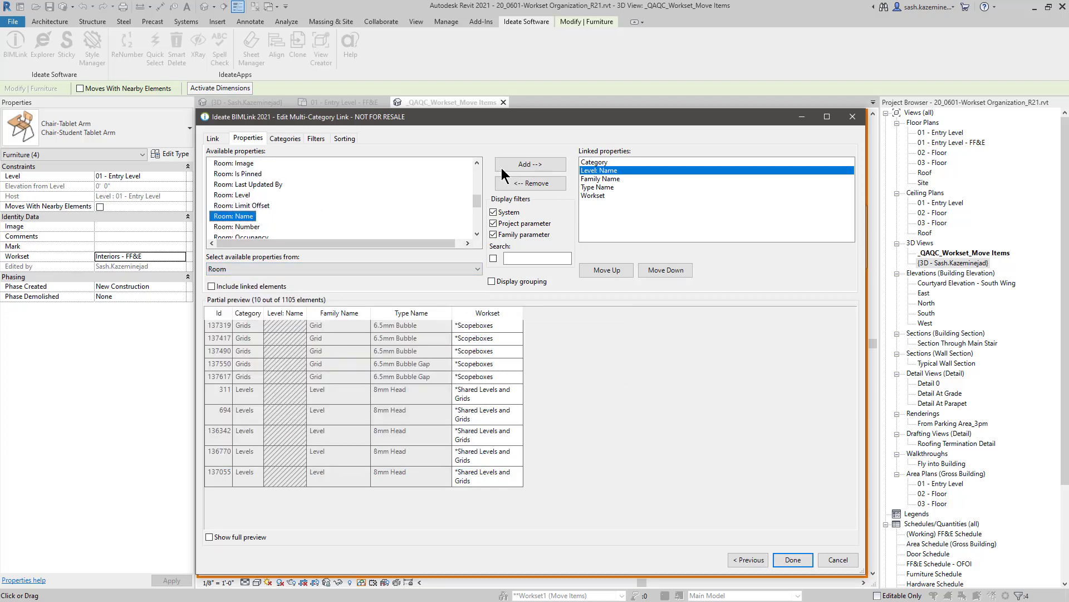
{"action": "left_click", "coordinate": [530, 164]}
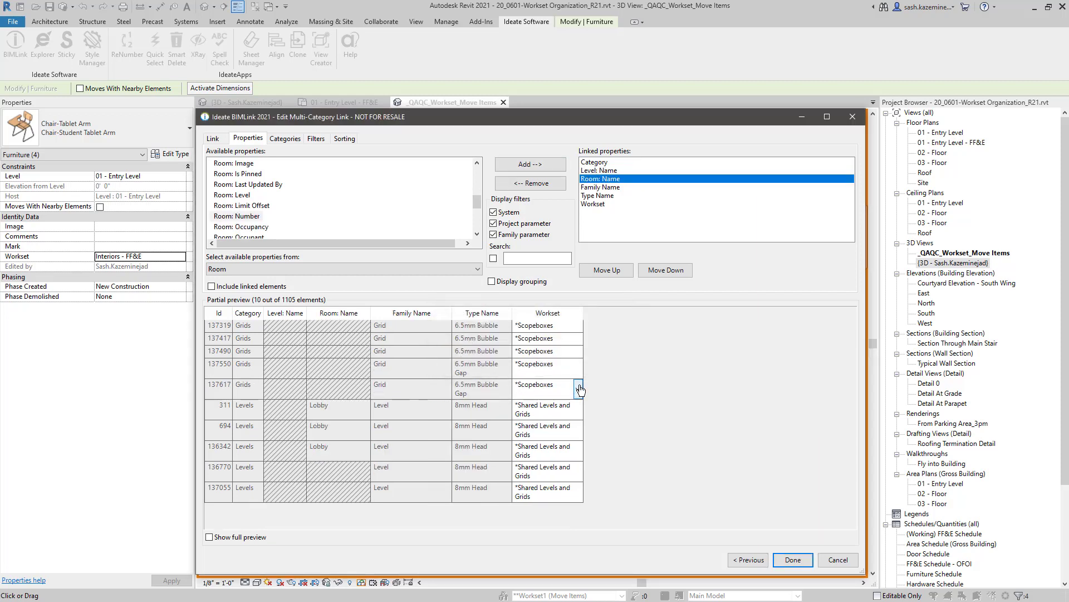
{"action": "mouse_move", "coordinate": [624, 361]}
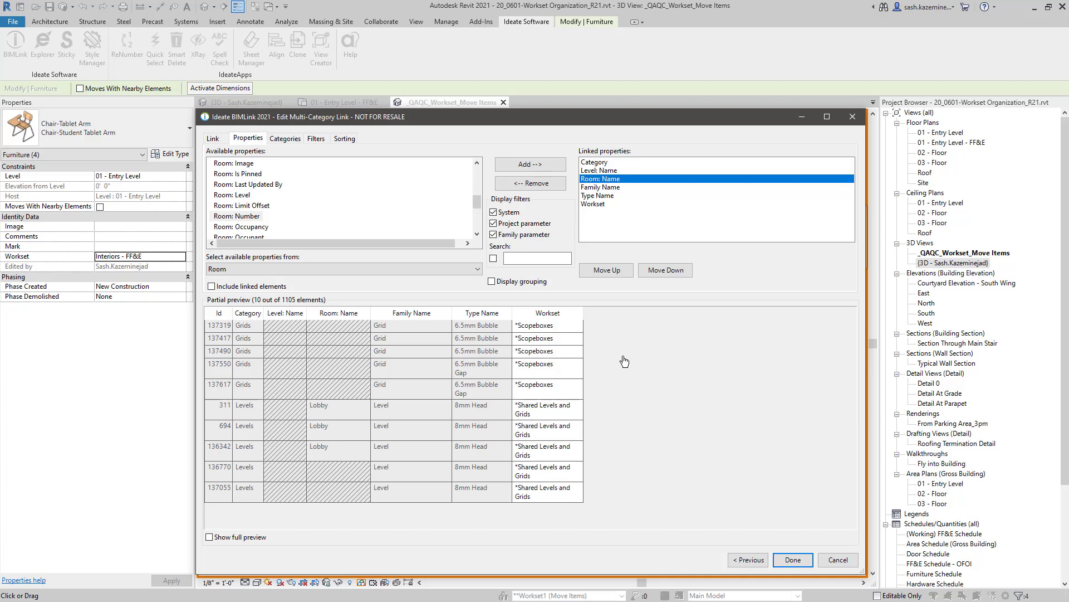
{"action": "mouse_move", "coordinate": [353, 269]}
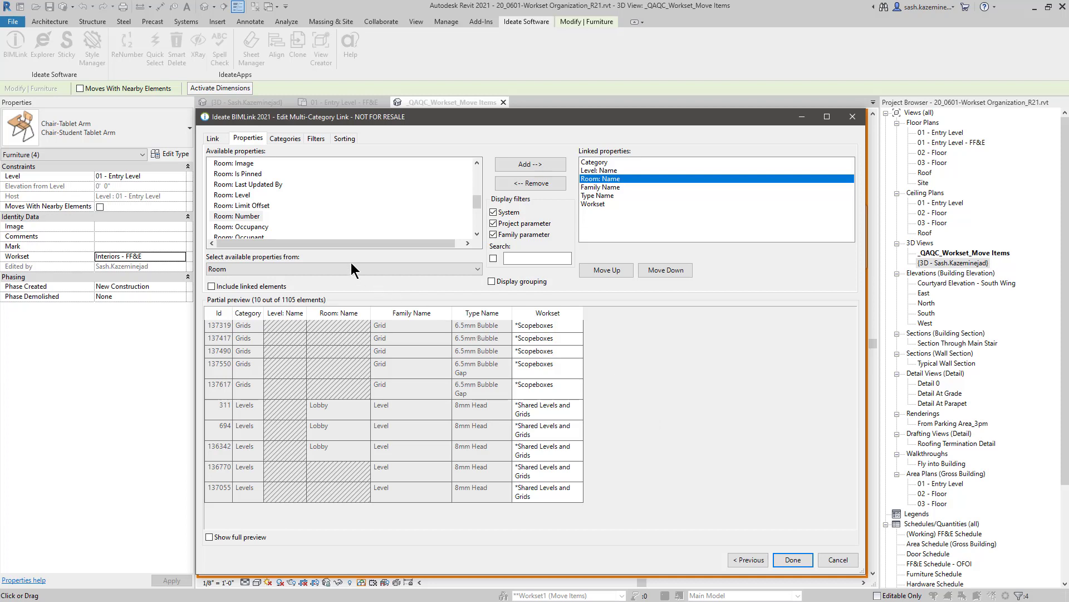
Review the QC-MC-Workset link name and its 1105-element export summary.
{"action": "left_click", "coordinate": [214, 139]}
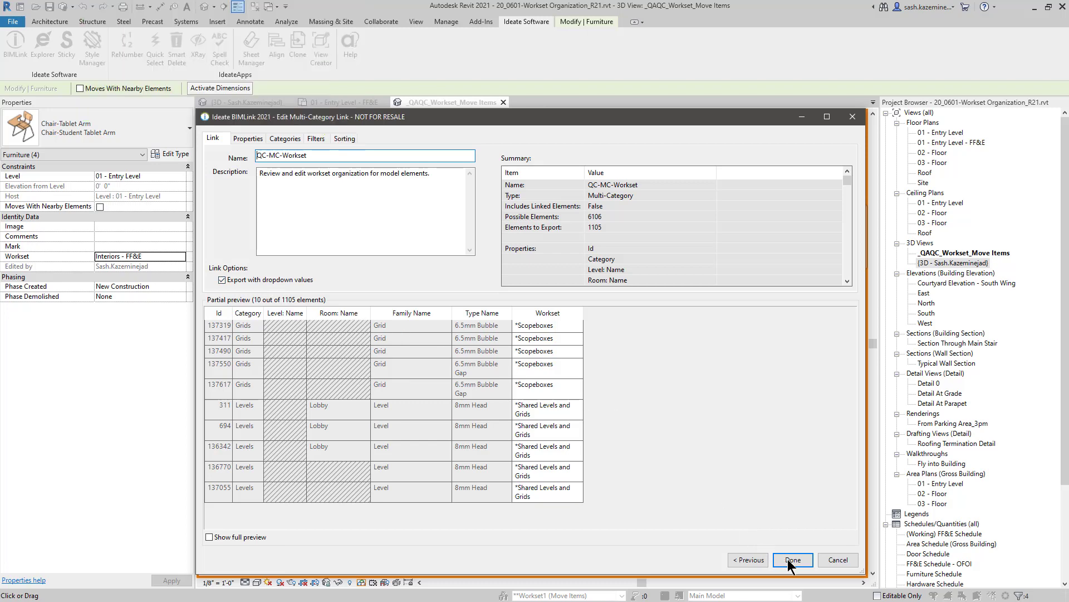
Finish the link, export QC-MC-Workset to Excel, and close the progress window.
{"action": "left_click", "coordinate": [792, 559]}
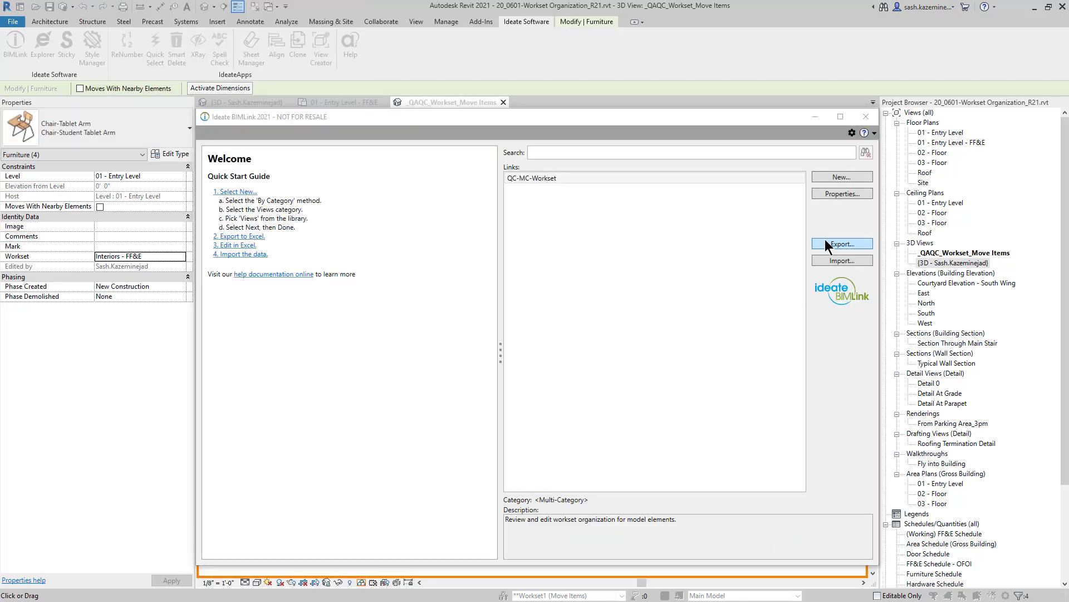
{"action": "left_click", "coordinate": [842, 244]}
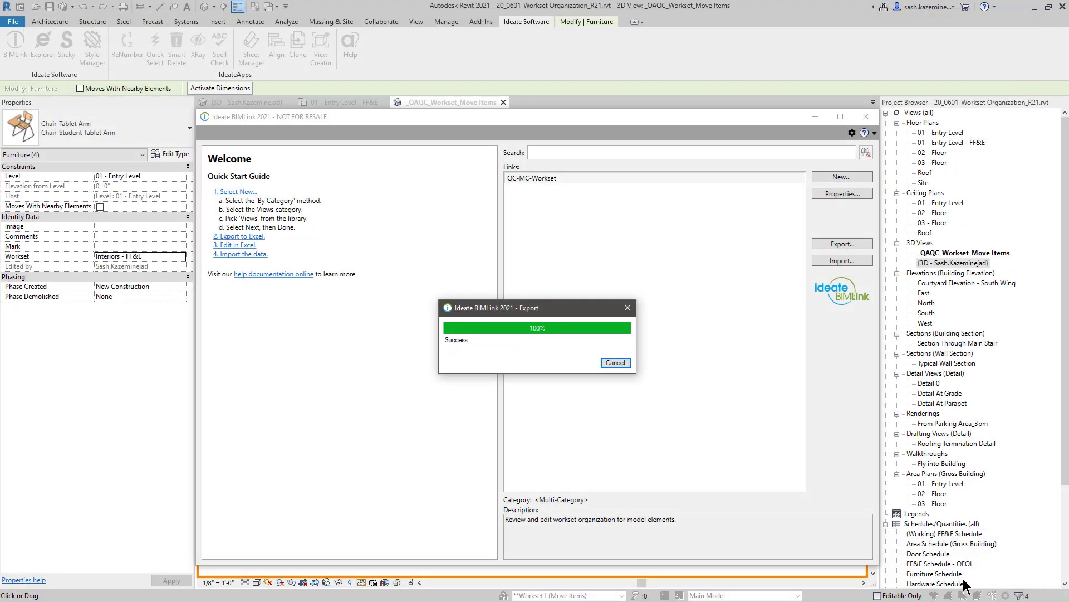
{"action": "left_click", "coordinate": [614, 362]}
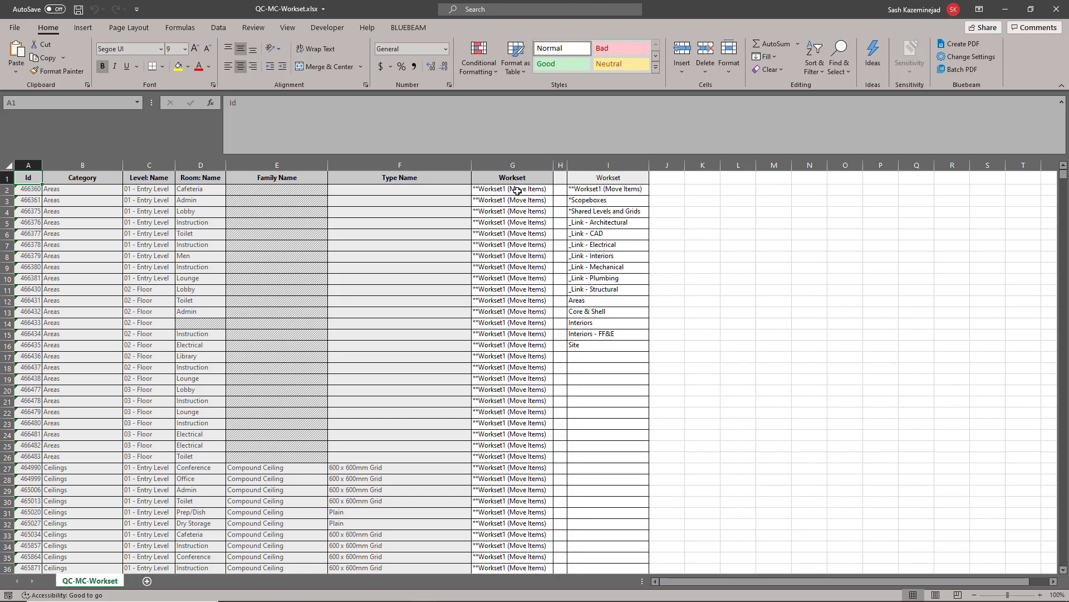
Set the Areas rows' workset to Areas and the first Ceilings row to Interiors.
{"action": "left_click", "coordinate": [555, 189]}
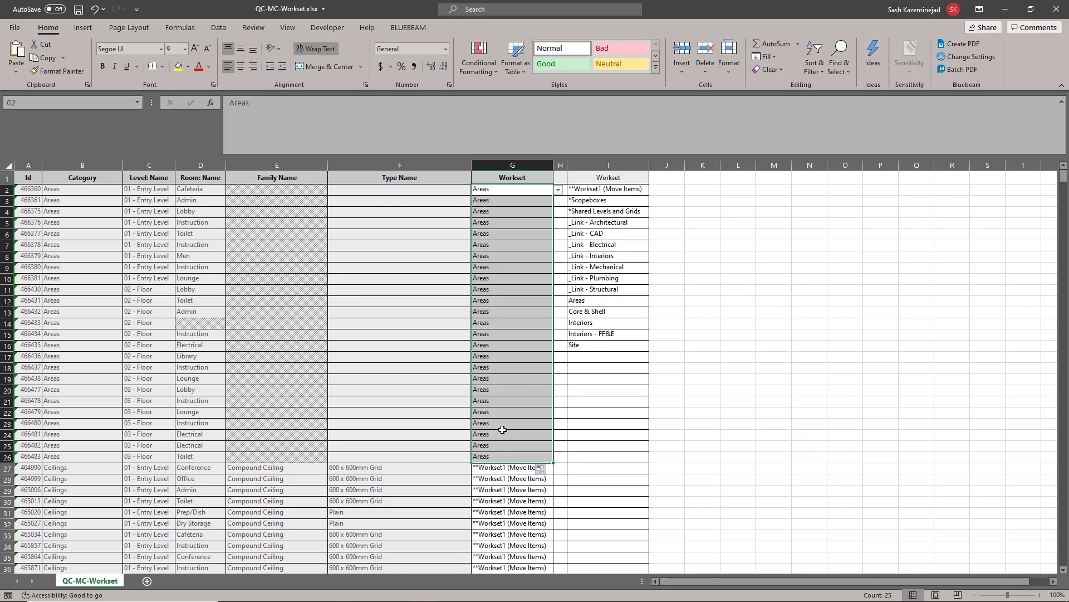
{"action": "mouse_move", "coordinate": [513, 407]}
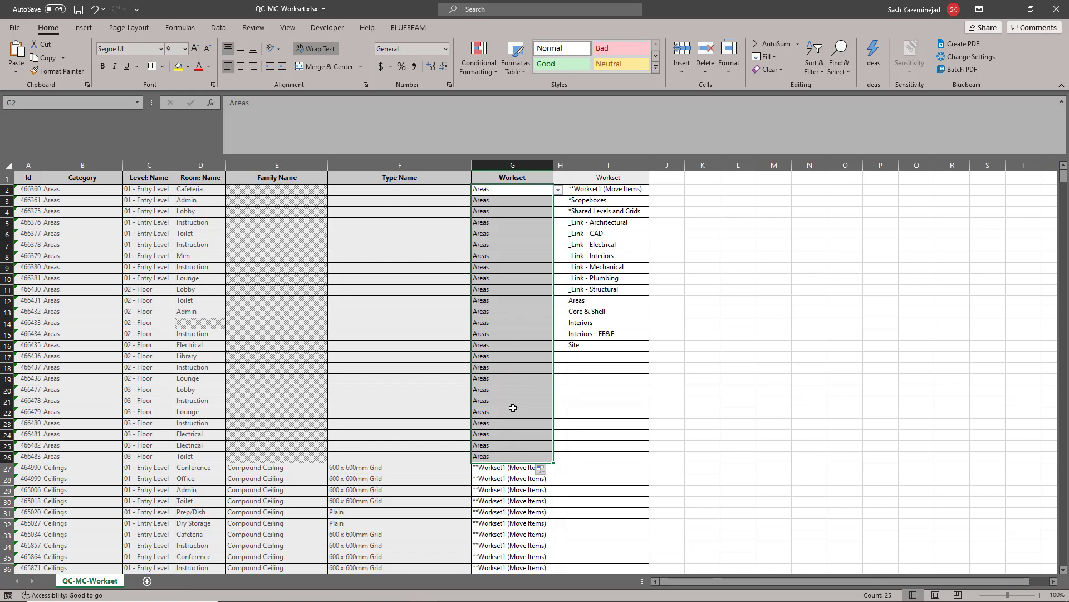
{"action": "left_click", "coordinate": [511, 468]}
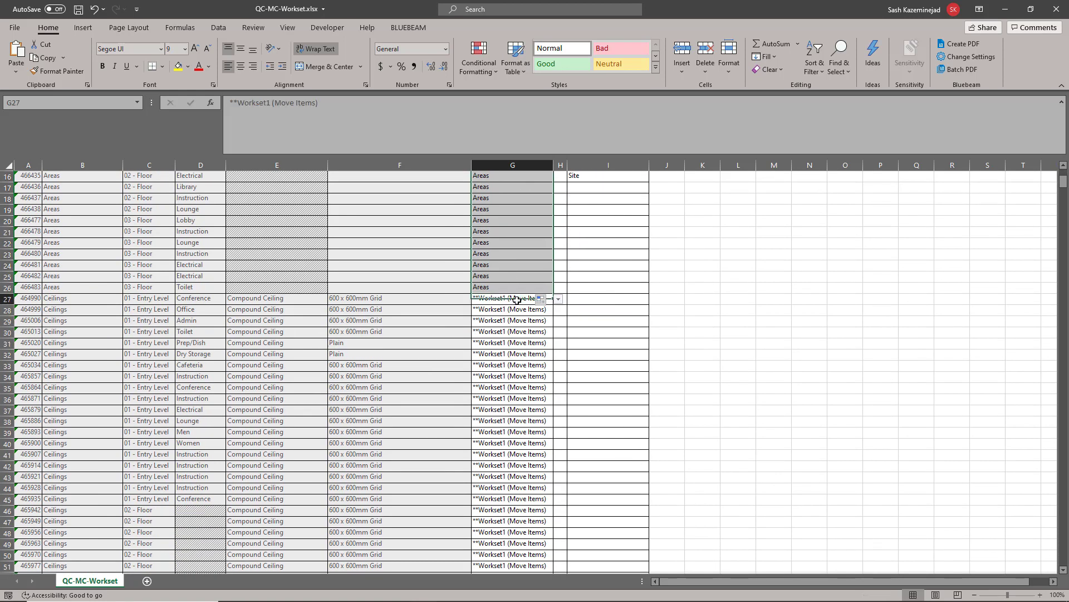
{"action": "left_click", "coordinate": [557, 299]}
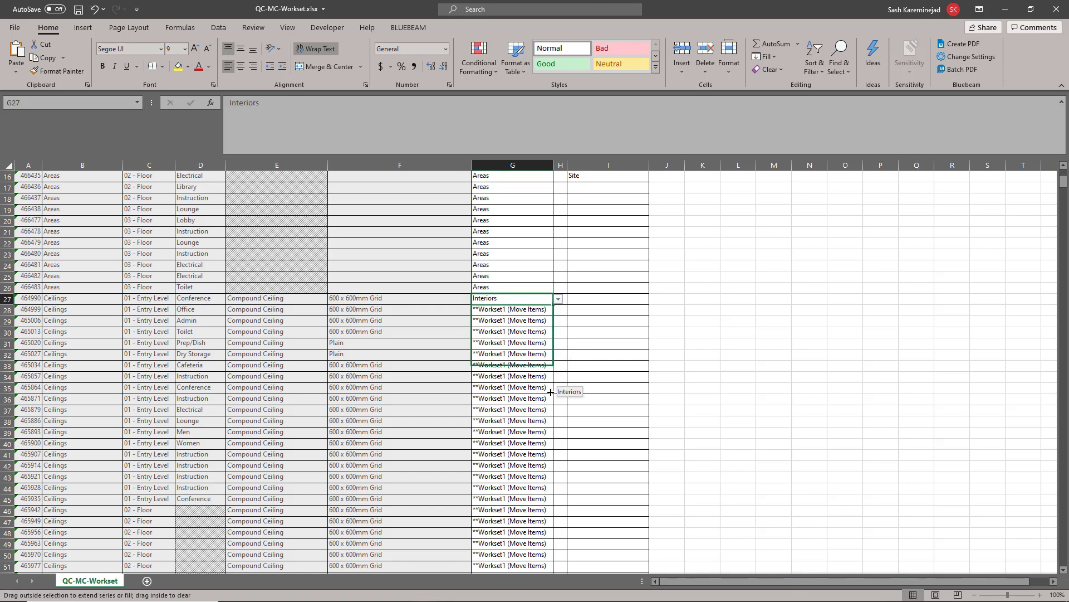
Set the first Furniture row's workset to Interiors - FF&E in the workbook.
{"action": "scroll", "scroll_direction": "down", "scroll_amount": 3}
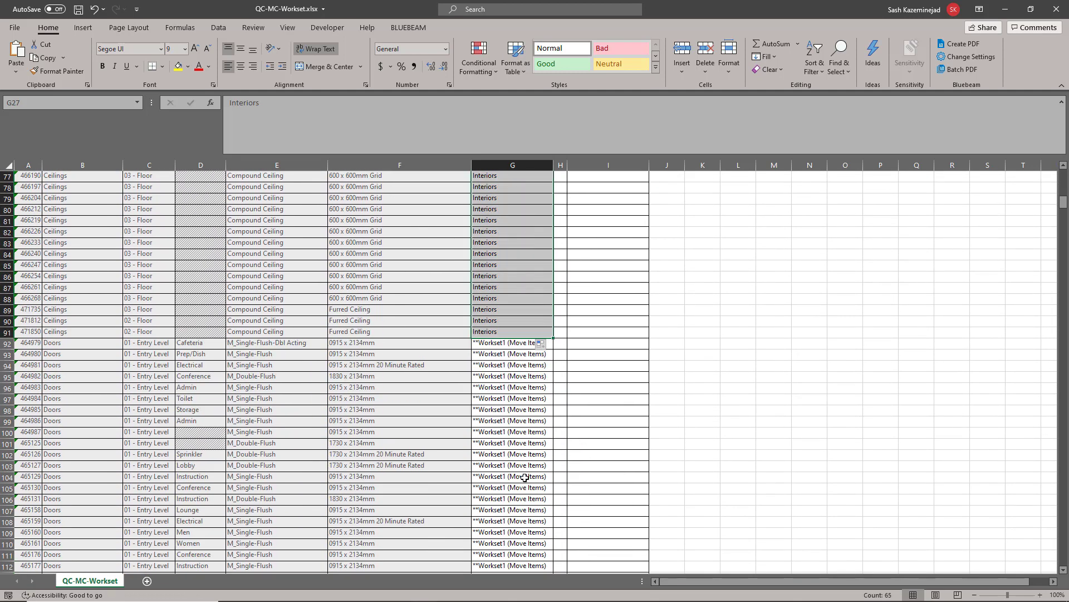
{"action": "scroll", "scroll_direction": "down", "scroll_amount": 3}
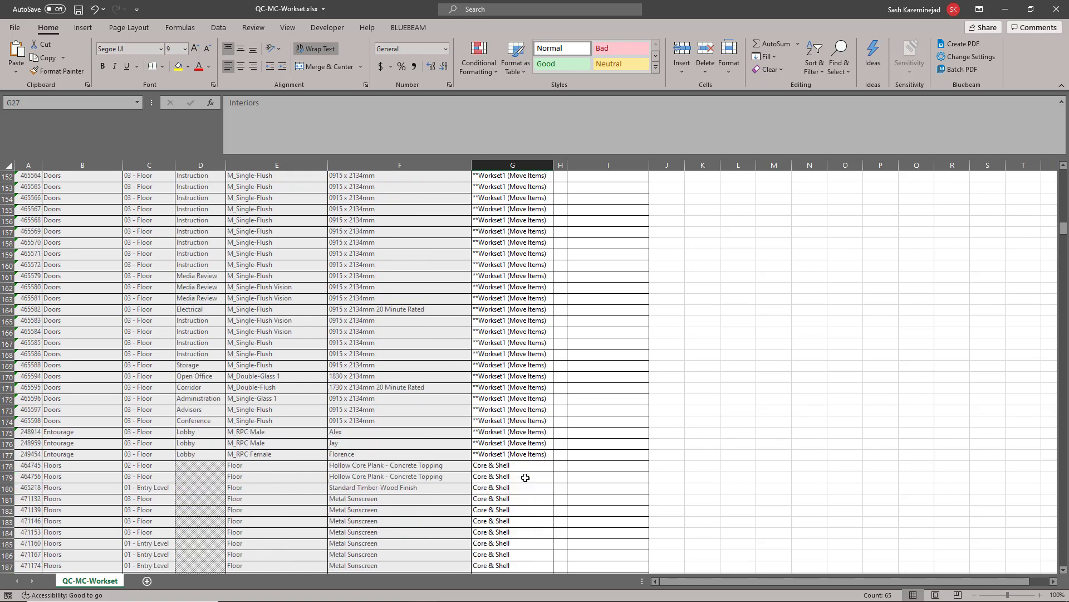
{"action": "scroll", "scroll_direction": "down", "scroll_amount": 3}
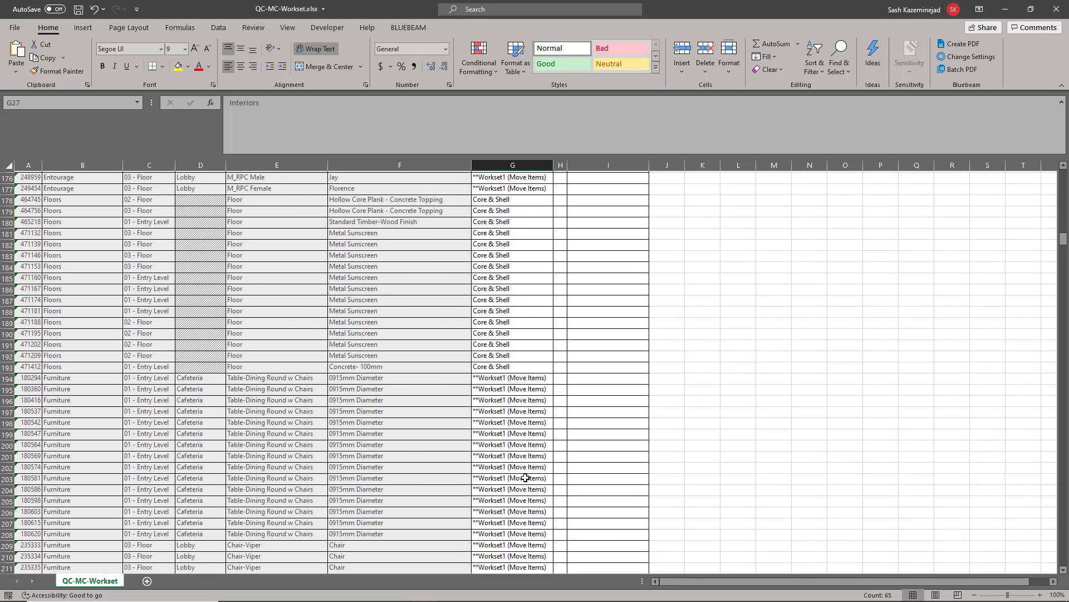
{"action": "scroll", "scroll_direction": "down", "scroll_amount": 3}
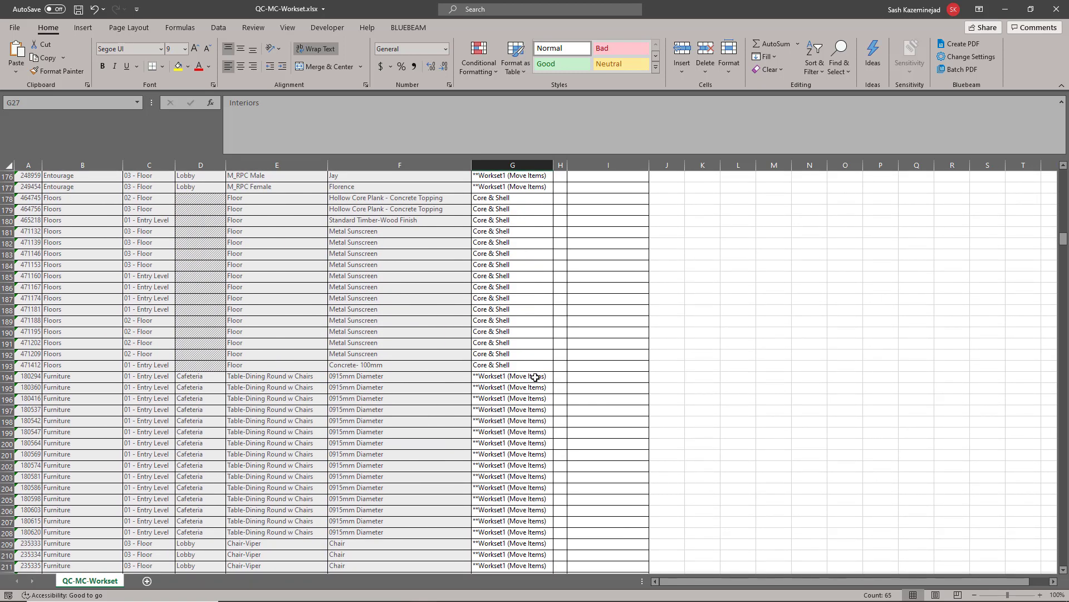
{"action": "left_click", "coordinate": [510, 376]}
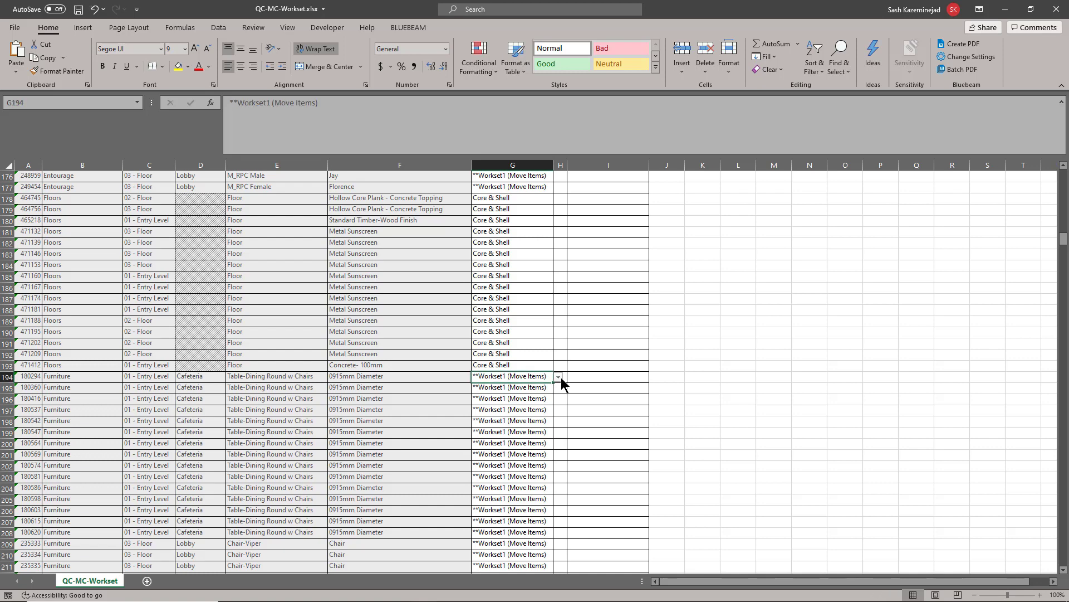
{"action": "left_click", "coordinate": [557, 376]}
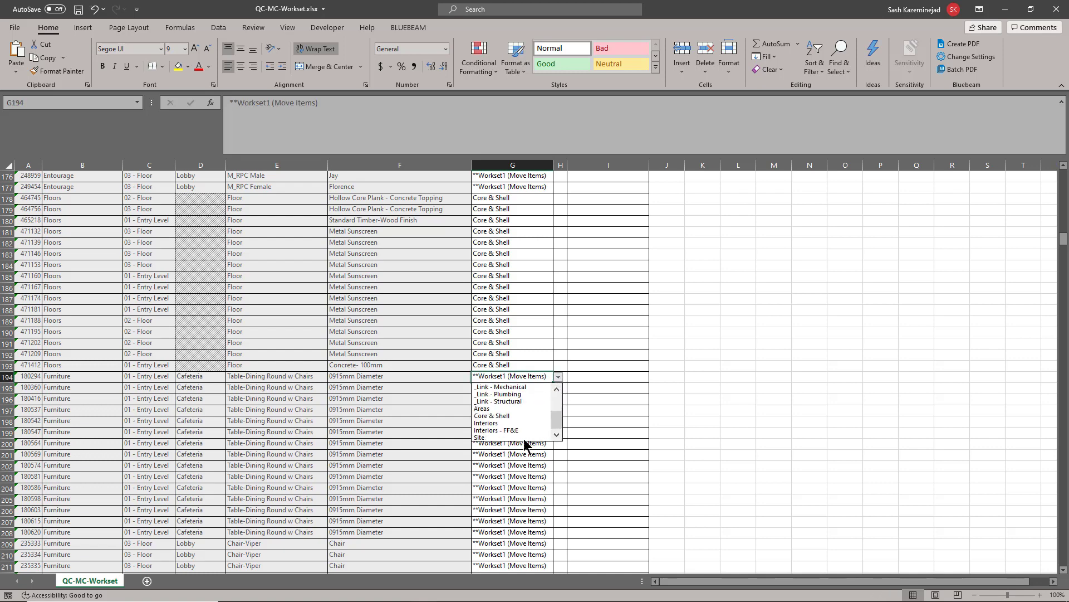
{"action": "left_click", "coordinate": [496, 429]}
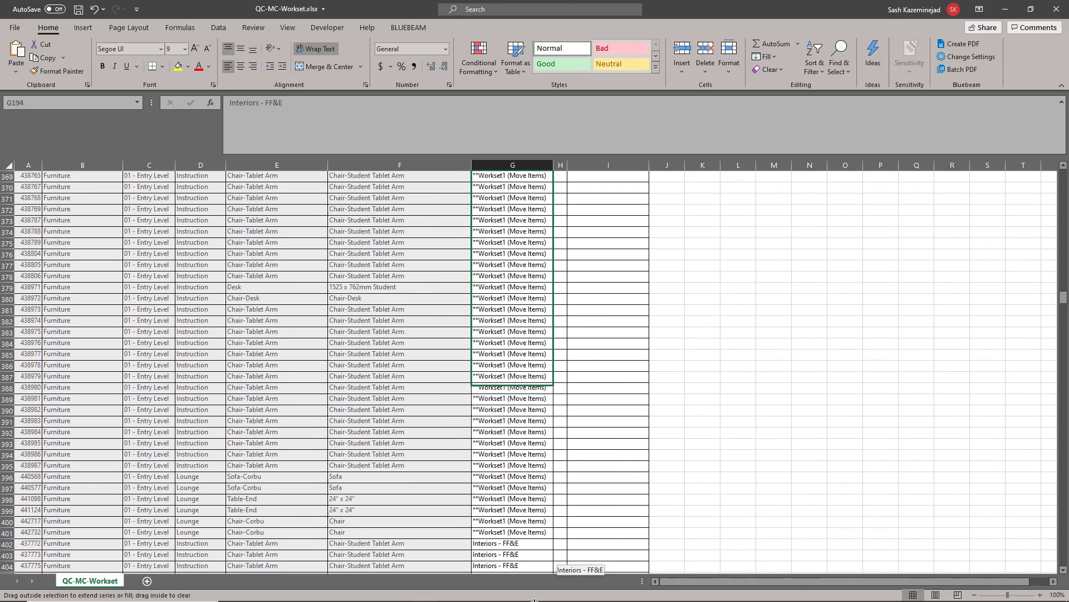
{"action": "scroll", "scroll_direction": "down", "scroll_amount": 3}
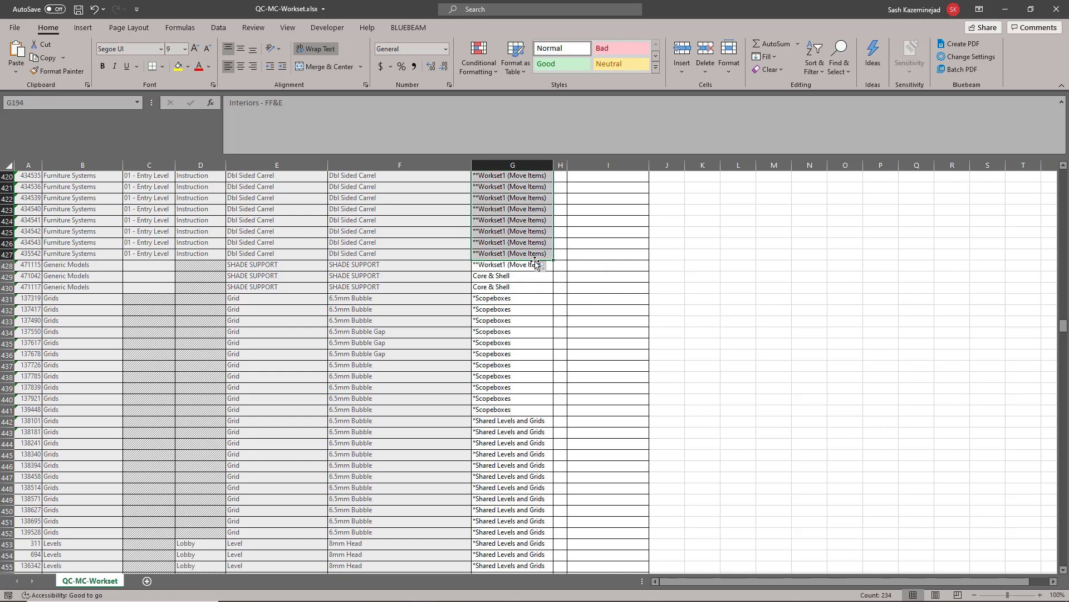
{"action": "scroll", "scroll_direction": "up", "scroll_amount": 3}
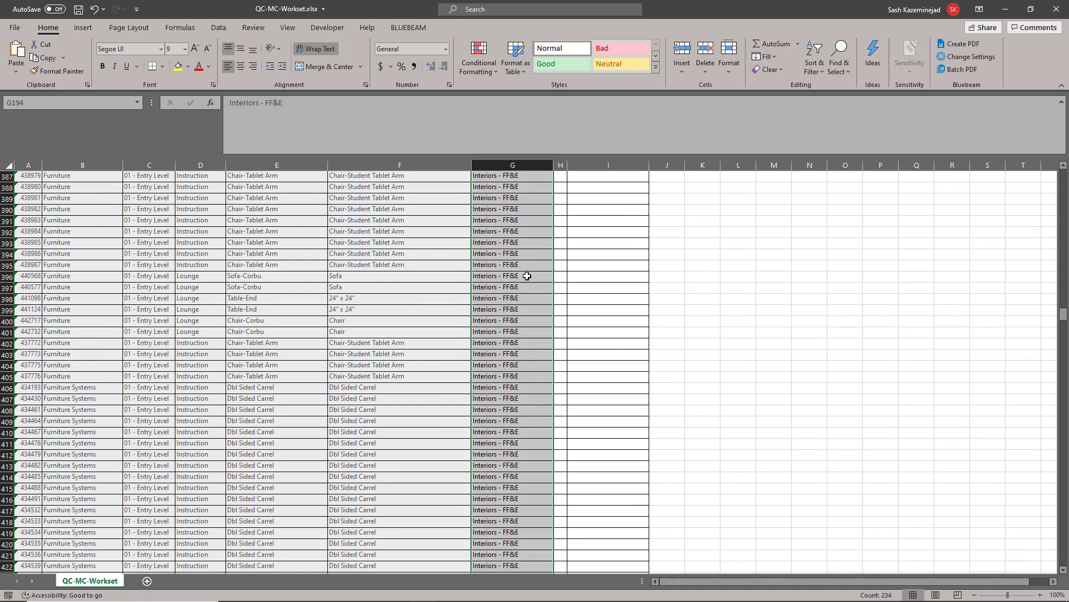
{"action": "scroll", "scroll_direction": "up", "scroll_amount": 3}
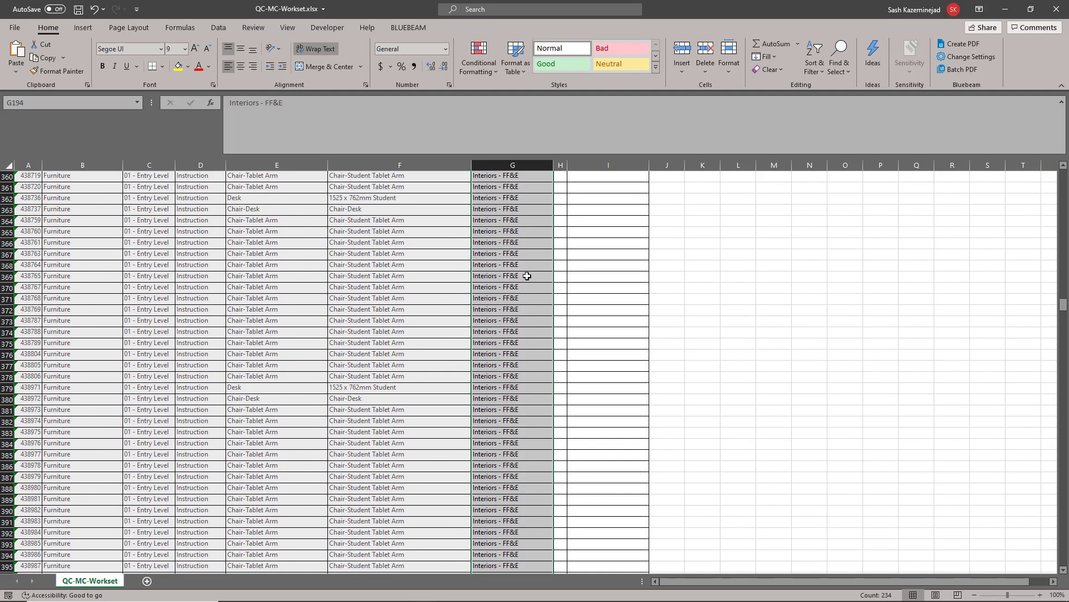
{"action": "scroll", "scroll_direction": "up", "scroll_amount": 3}
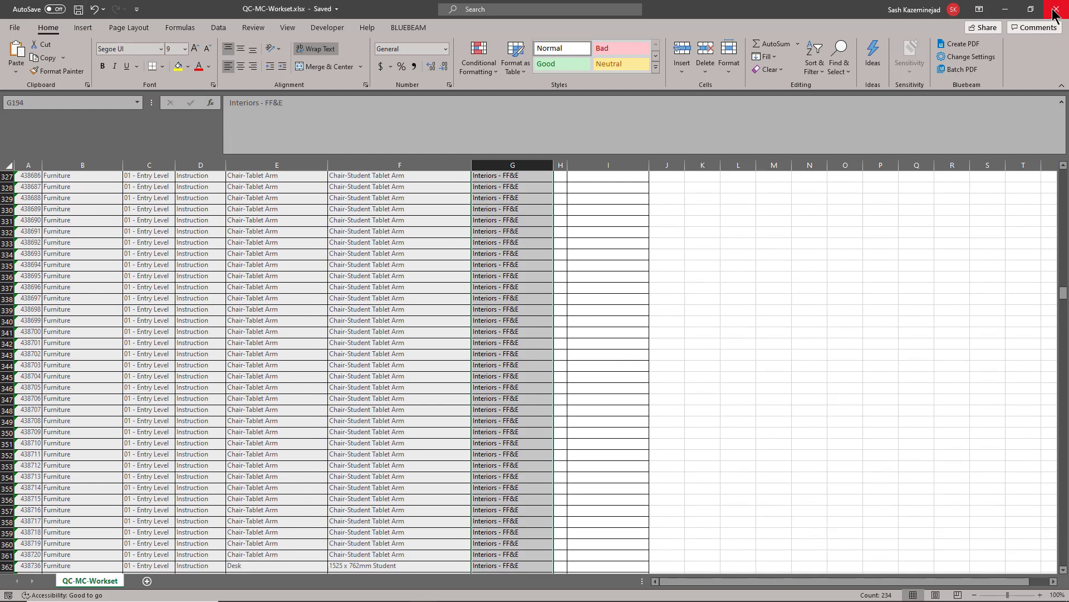
Close Excel and import the edited workbook through BIMLink, committing the previewed workset changes.
{"action": "left_click", "coordinate": [1058, 9]}
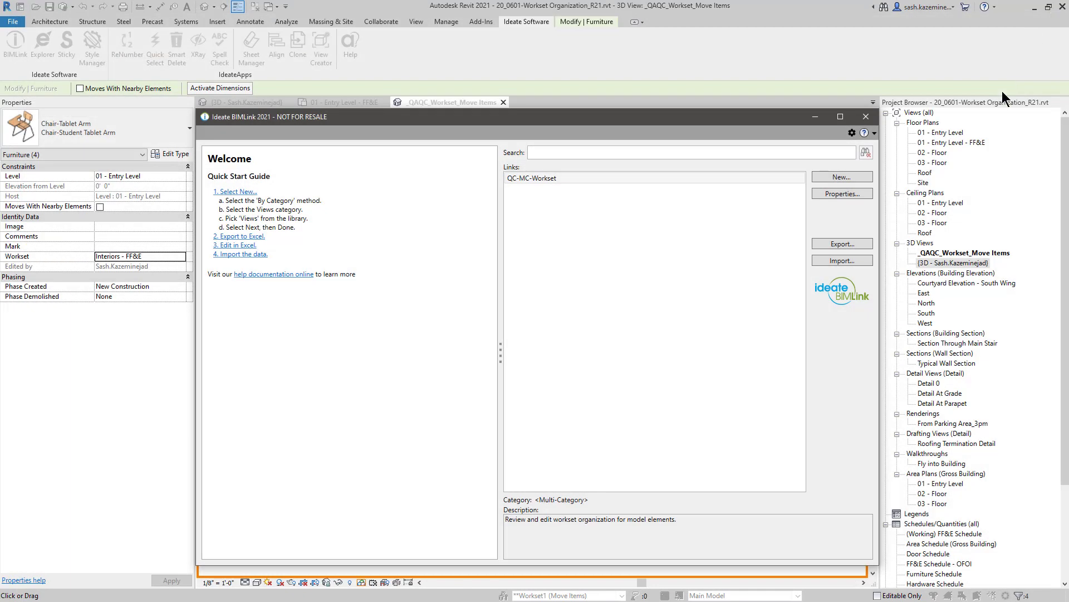
{"action": "mouse_move", "coordinate": [842, 260]}
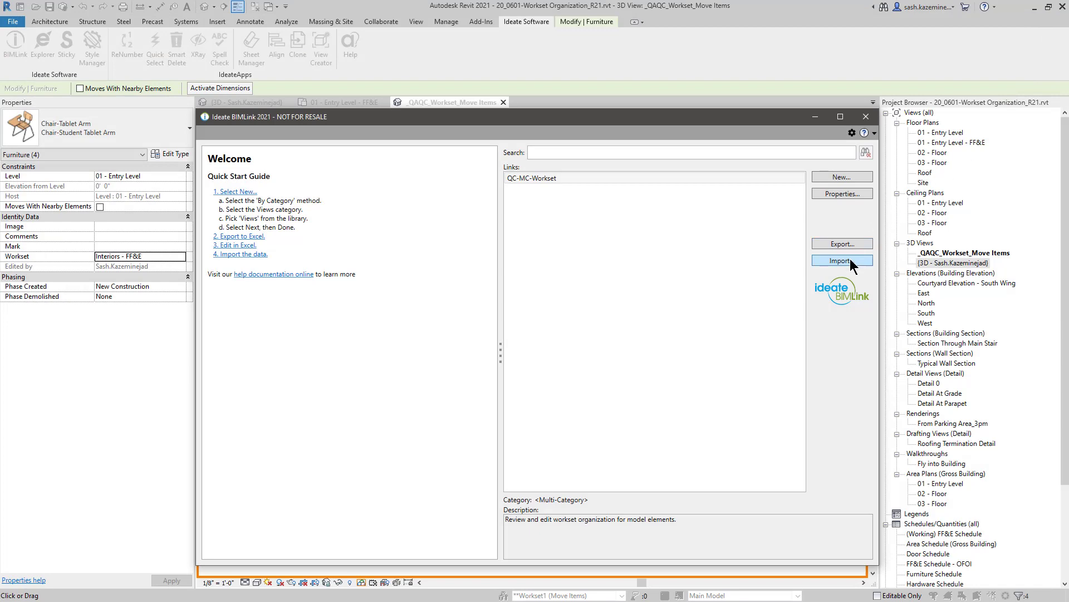
{"action": "left_click", "coordinate": [841, 260]}
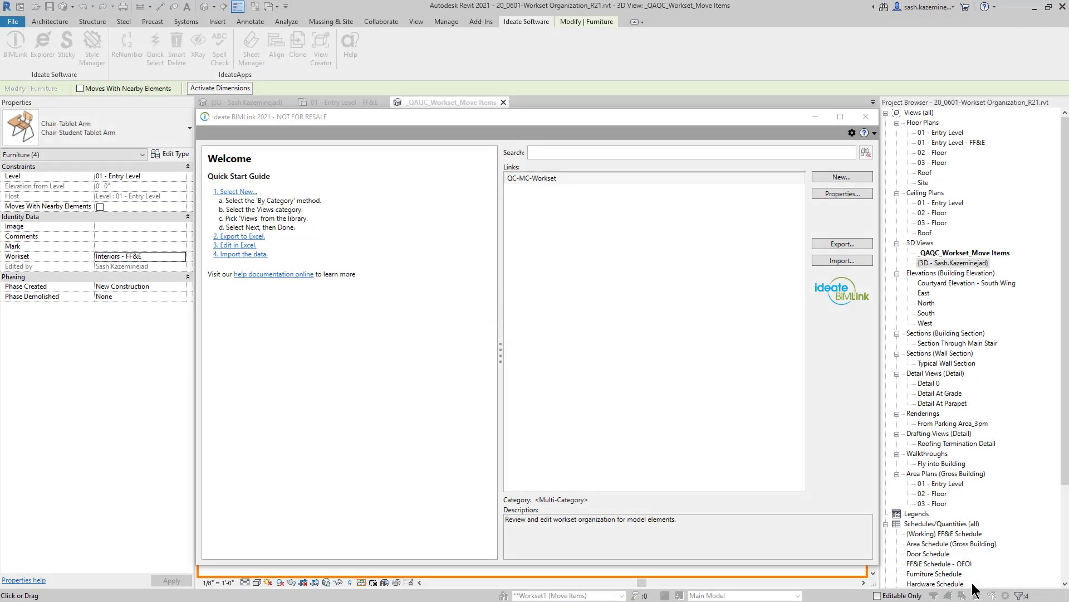
{"action": "left_click", "coordinate": [841, 260]}
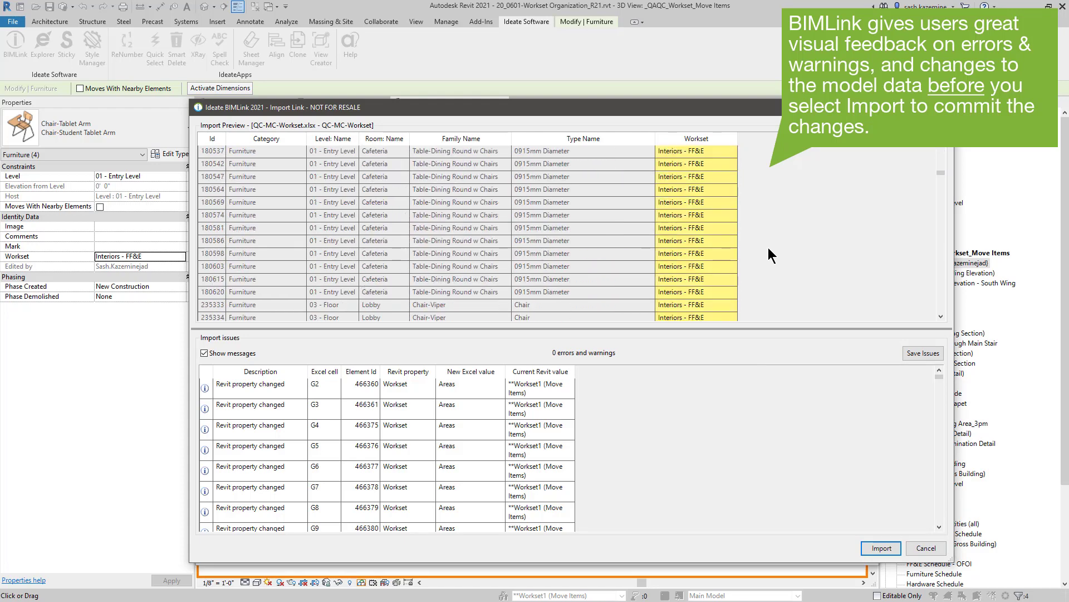
{"action": "scroll", "scroll_direction": "down", "scroll_amount": 3}
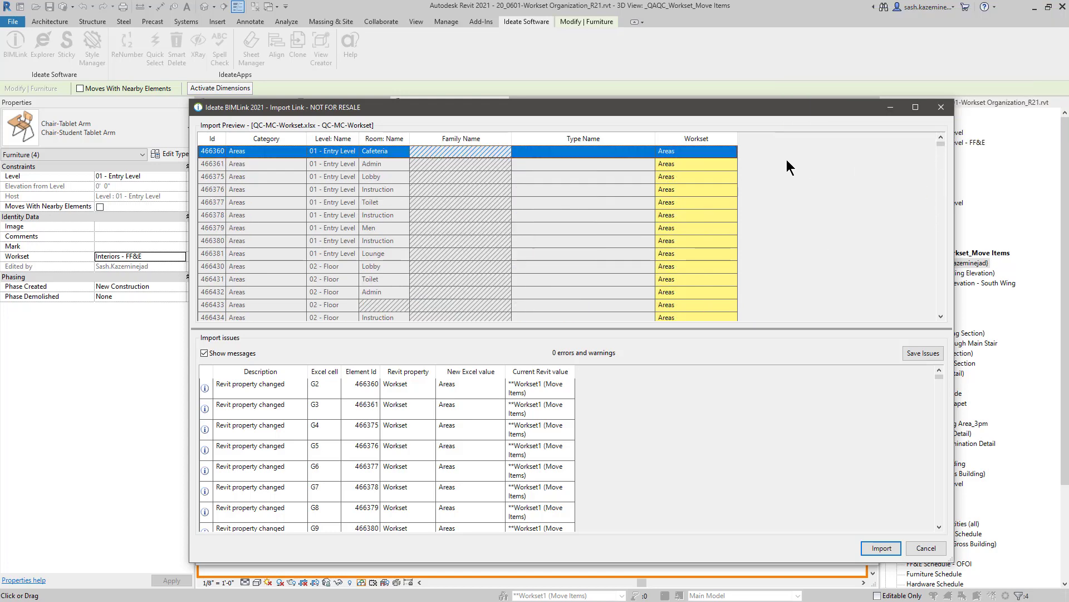
{"action": "mouse_move", "coordinate": [556, 362]}
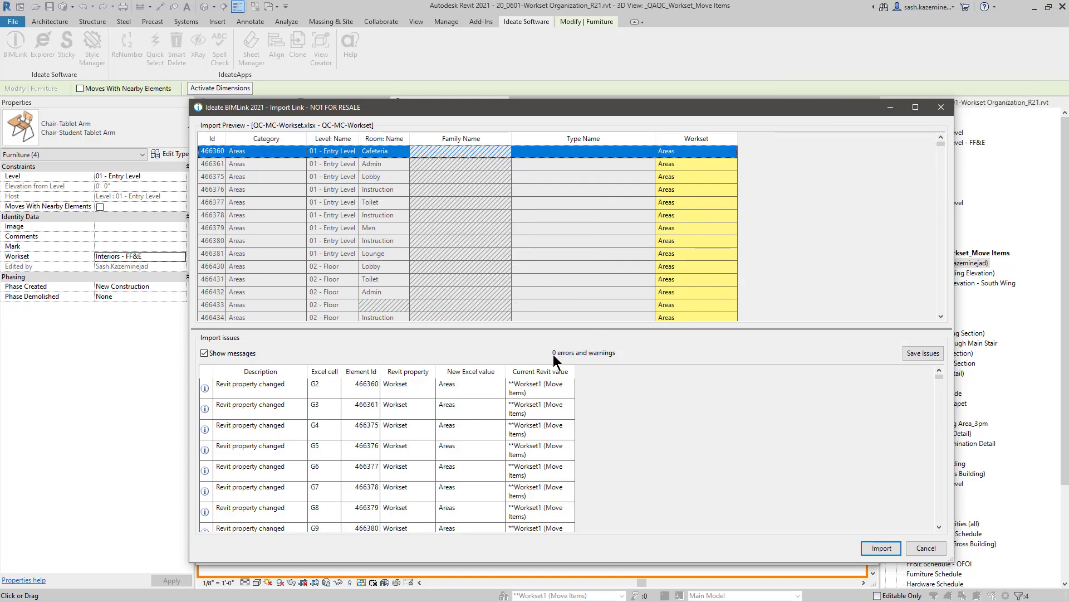
{"action": "mouse_move", "coordinate": [798, 495]}
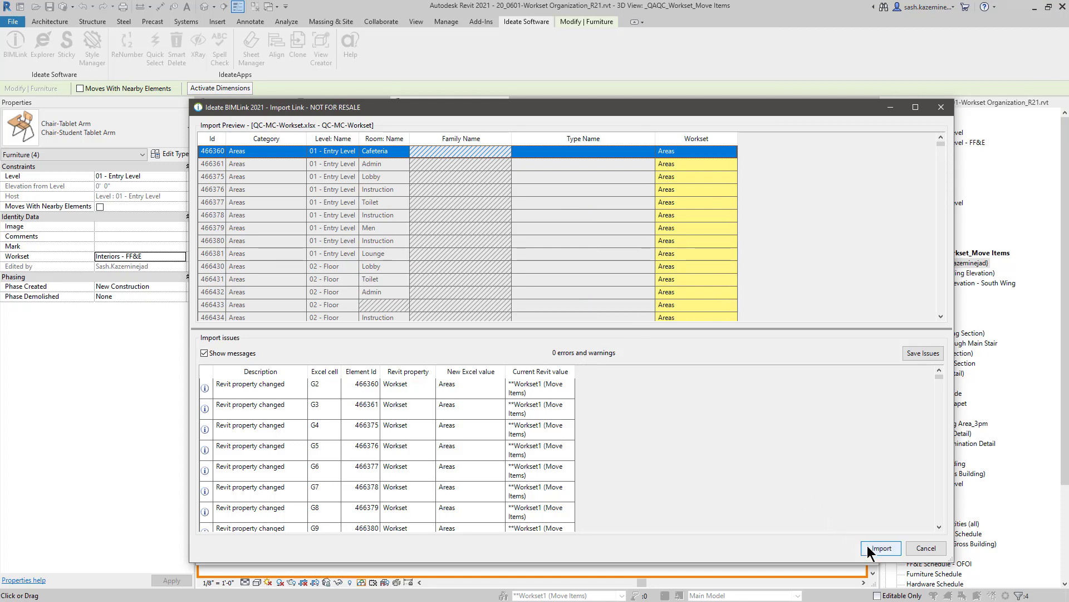
{"action": "left_click", "coordinate": [881, 547]}
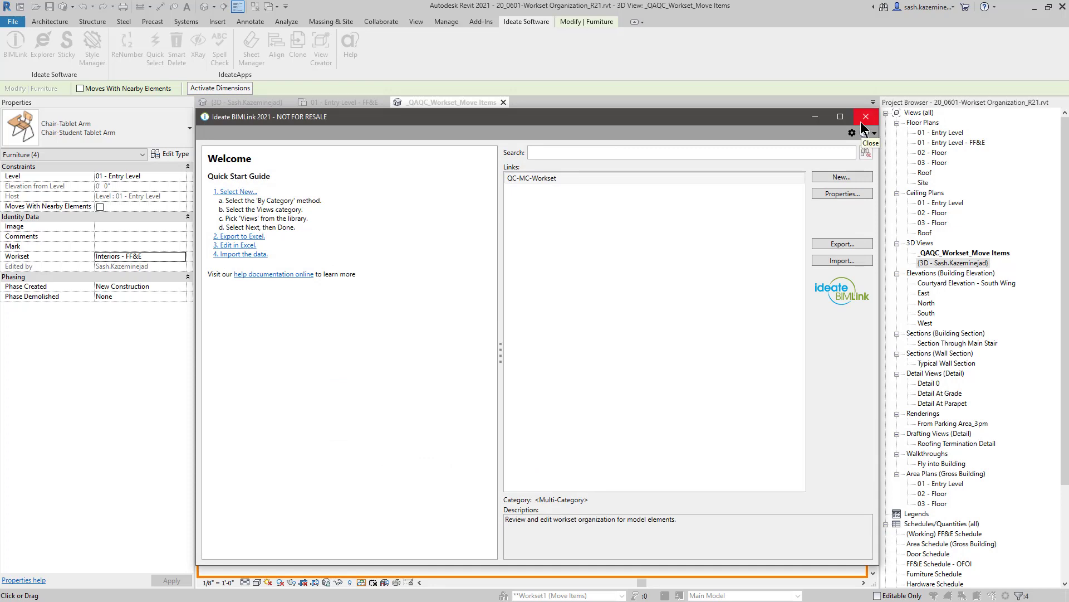
Close BIMLink and show the Worksets tab of Visibility/Graphics for the Move Items view.
{"action": "left_click", "coordinate": [866, 116]}
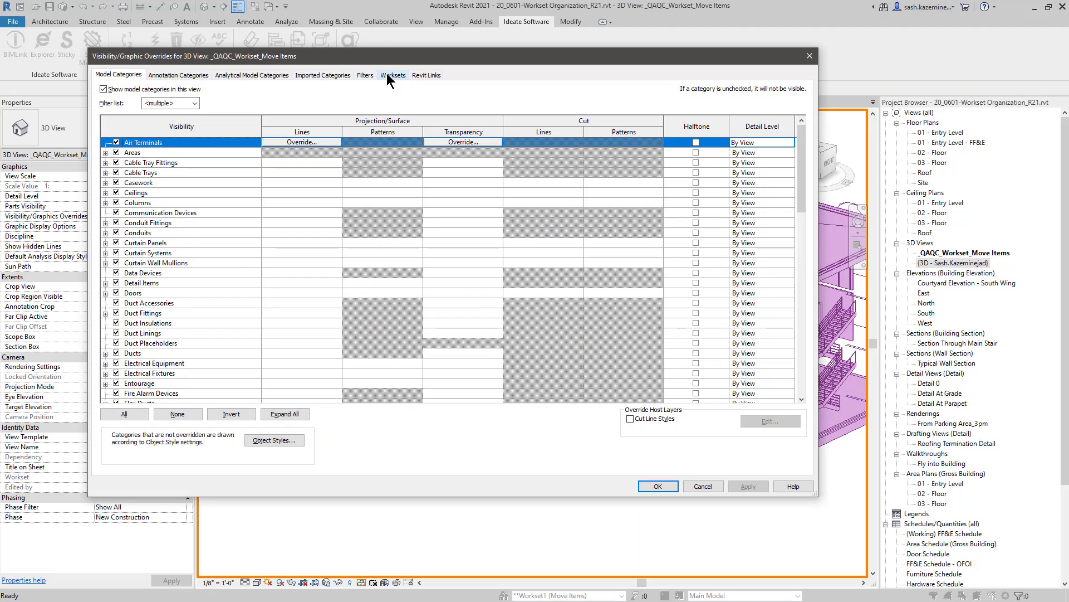
{"action": "left_click", "coordinate": [393, 75]}
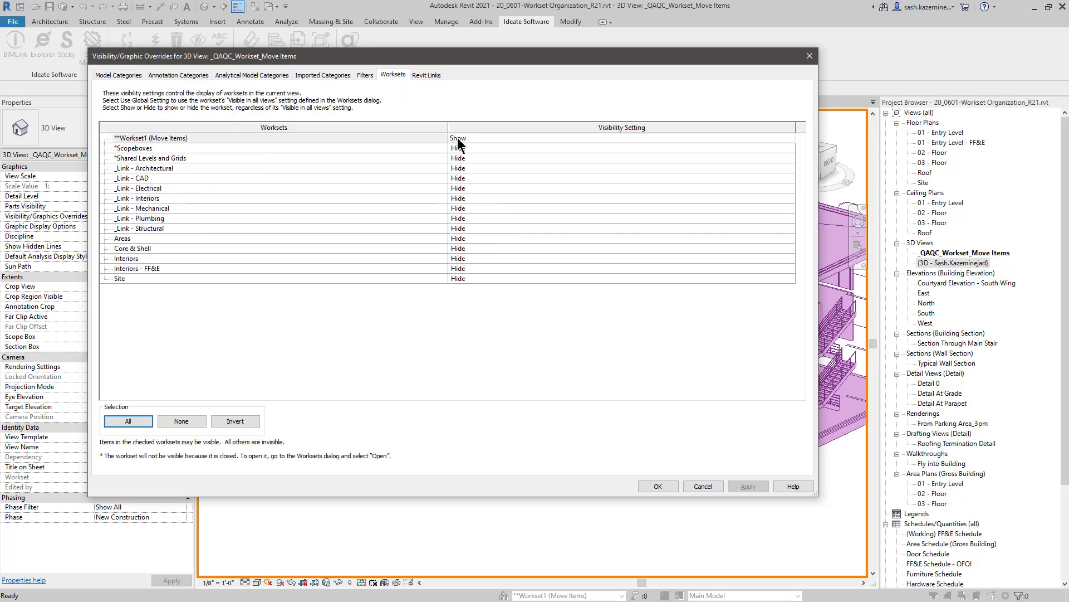
{"action": "mouse_move", "coordinate": [474, 143]}
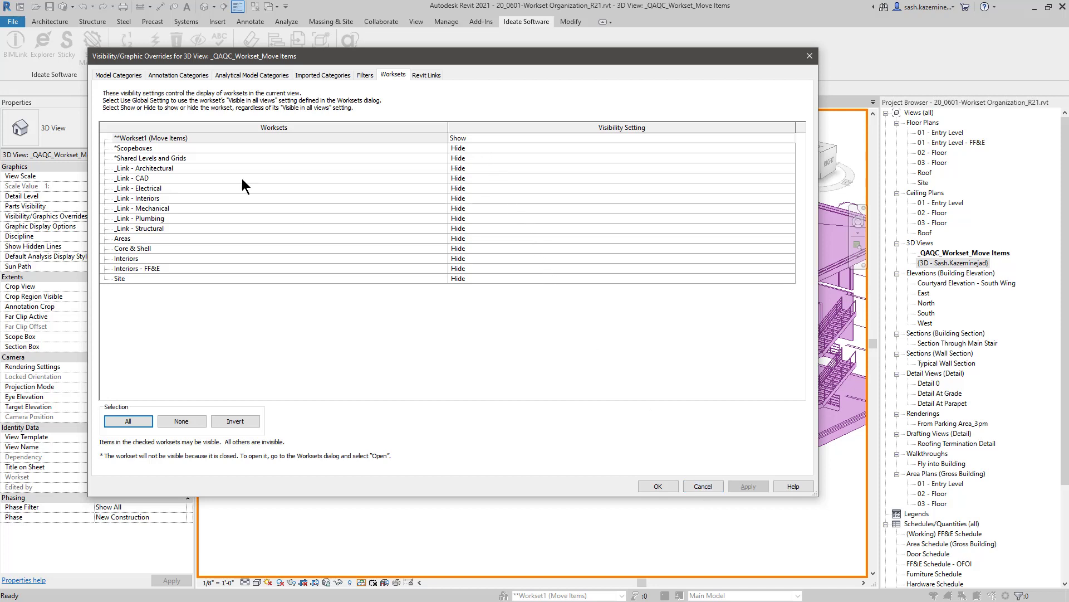
{"action": "mouse_move", "coordinate": [182, 140]}
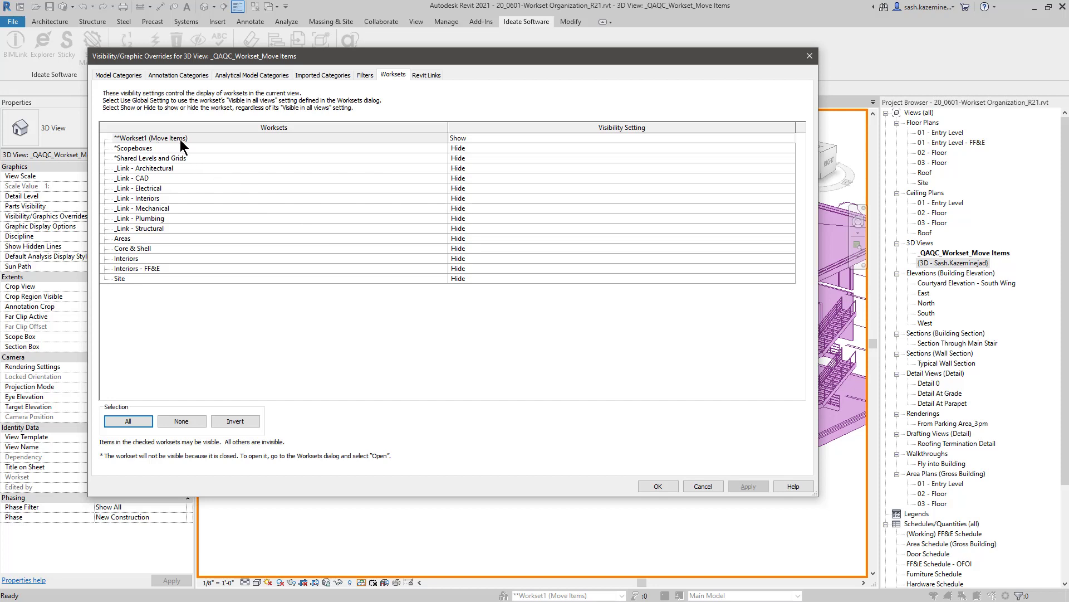